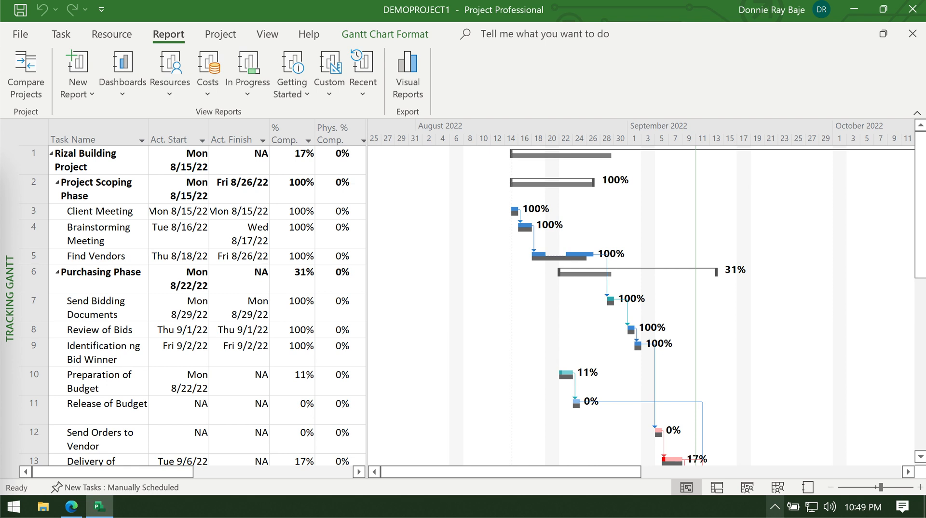
mouse_move(922, 248)
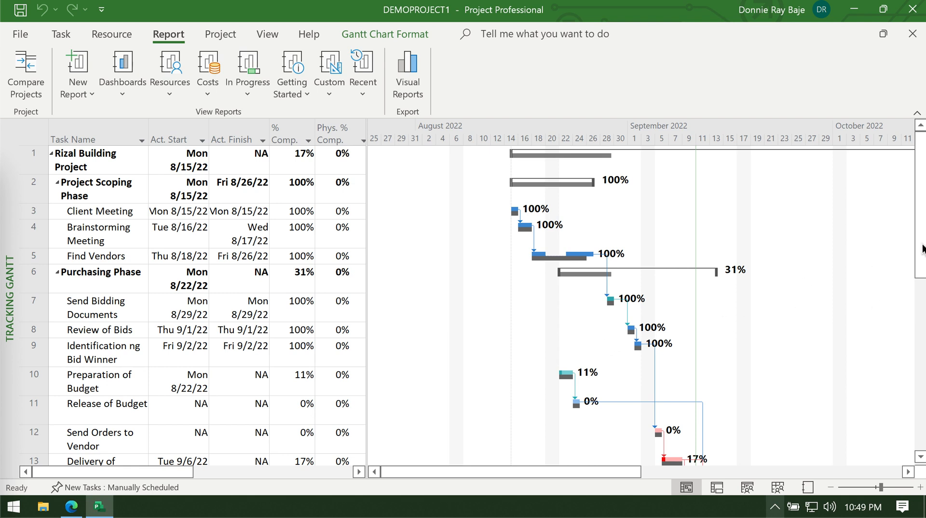
- Scroll the Tracking Gantt table to reveal the actual duration and cost columns
scroll("down", 3)
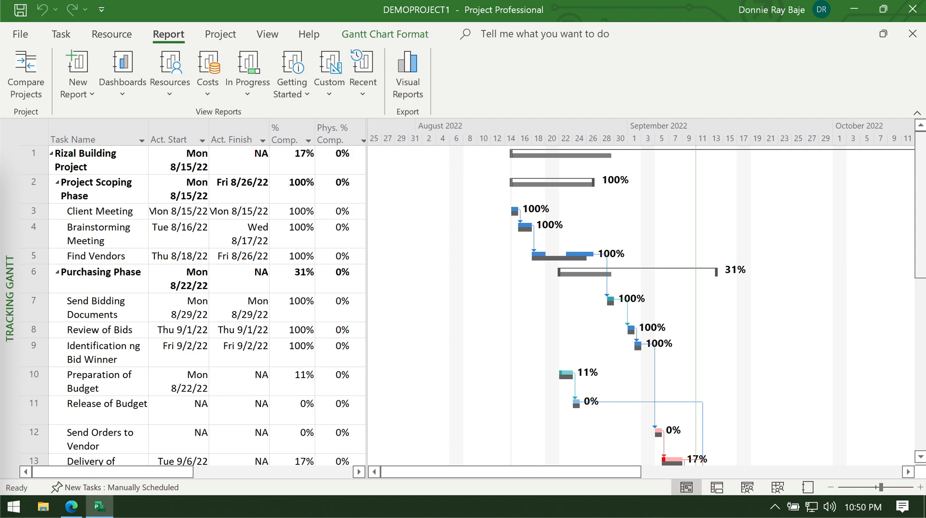
mouse_move(364, 216)
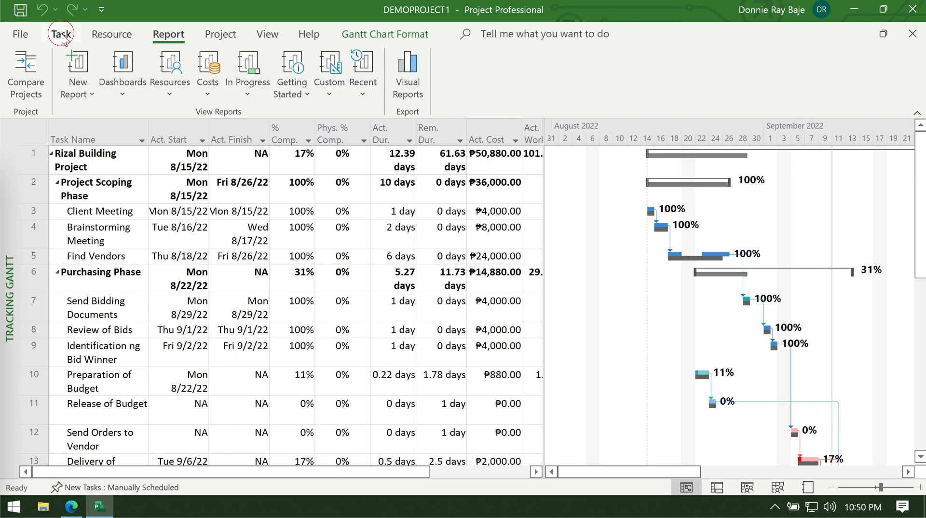
left_click(59, 34)
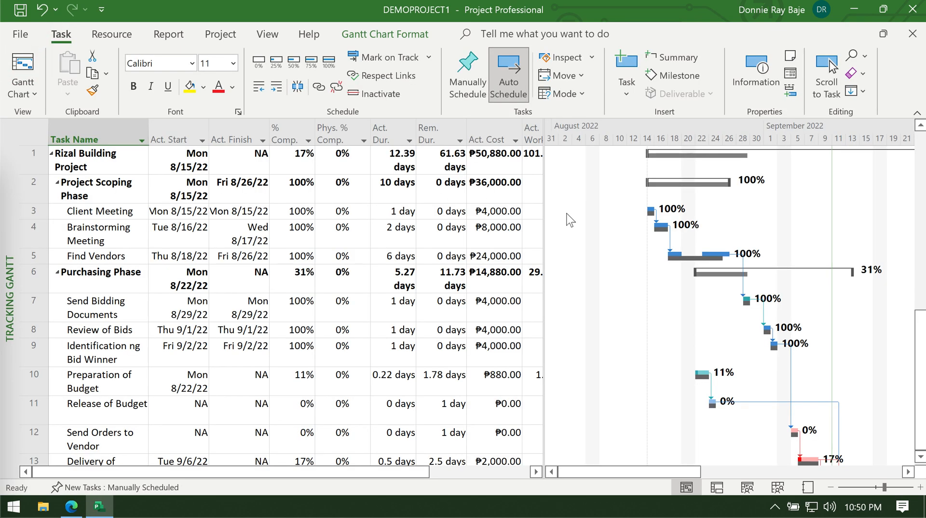
mouse_move(542, 248)
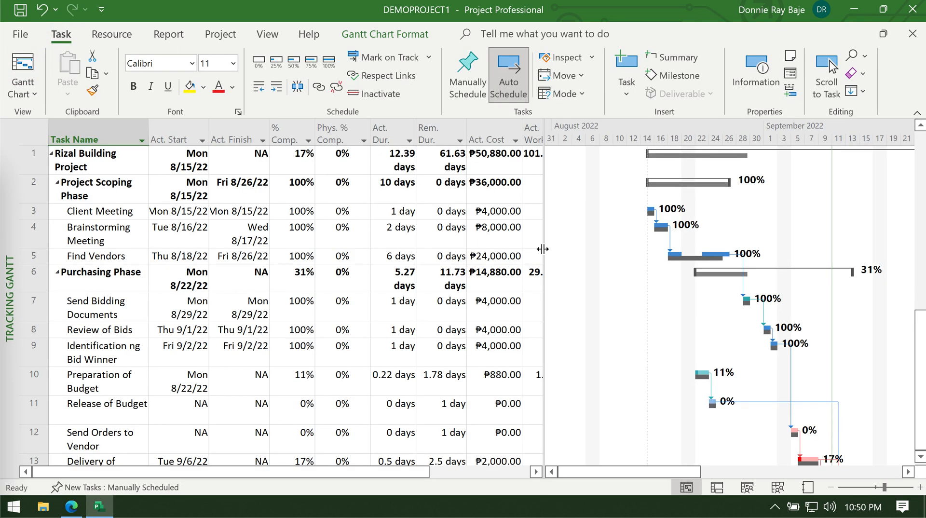
scroll("down", 3)
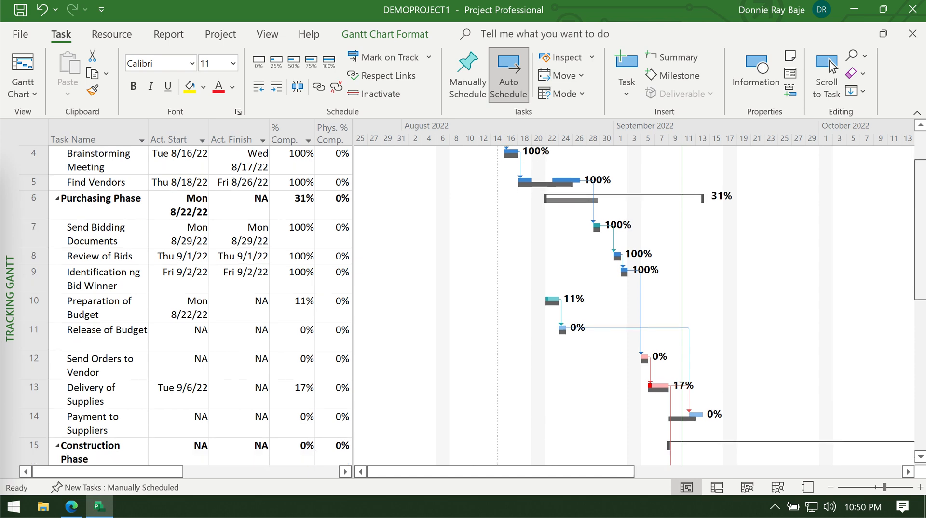
scroll("down", 3)
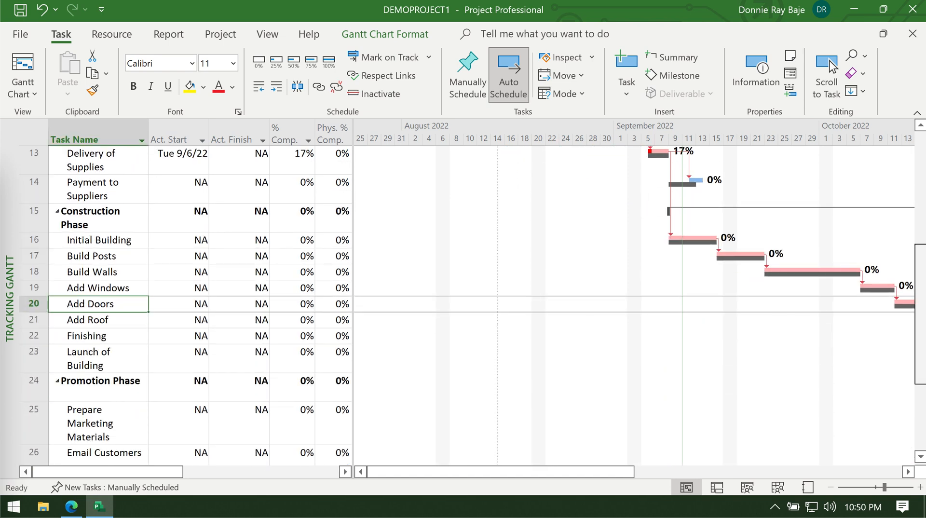
scroll("down", 3)
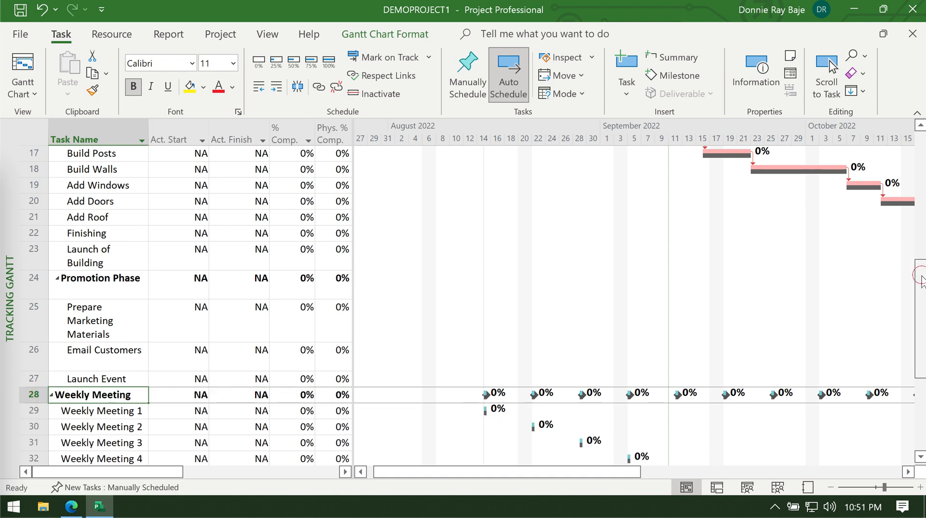
scroll("down", 3)
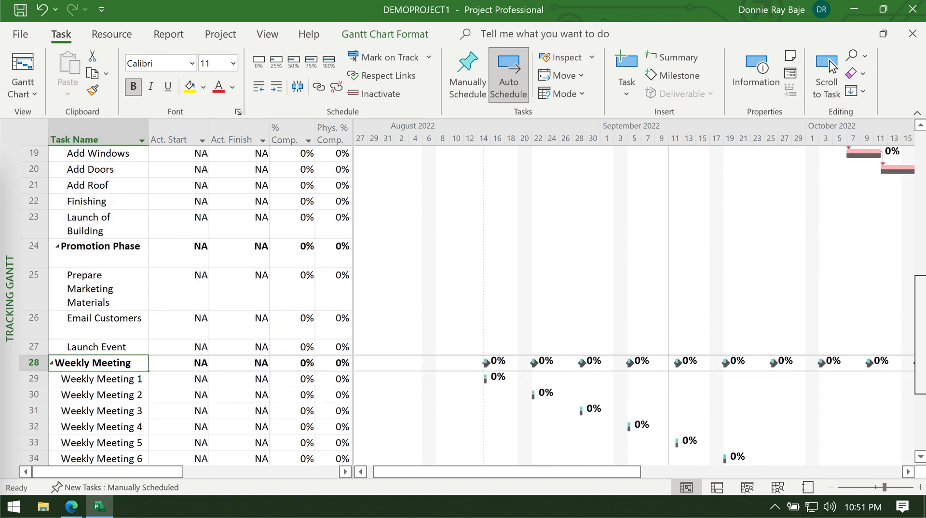
scroll("down", 3)
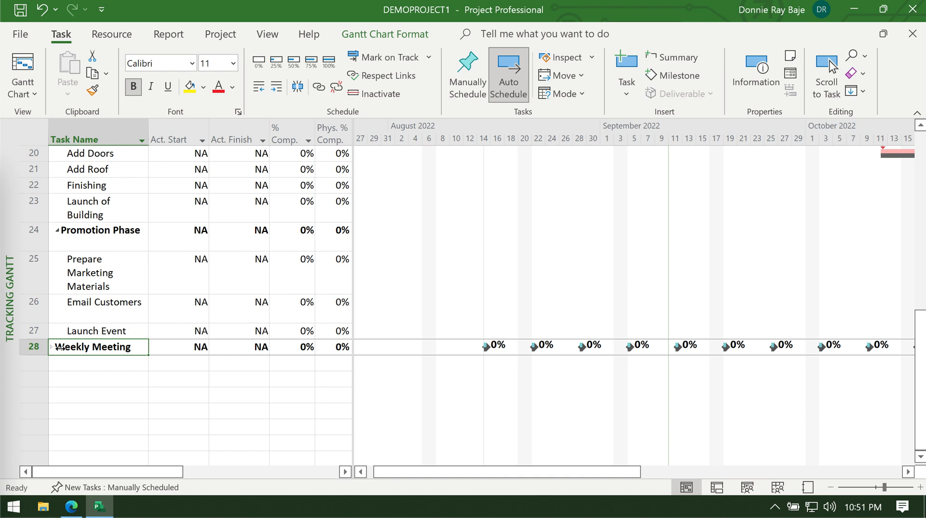
mouse_move(75, 346)
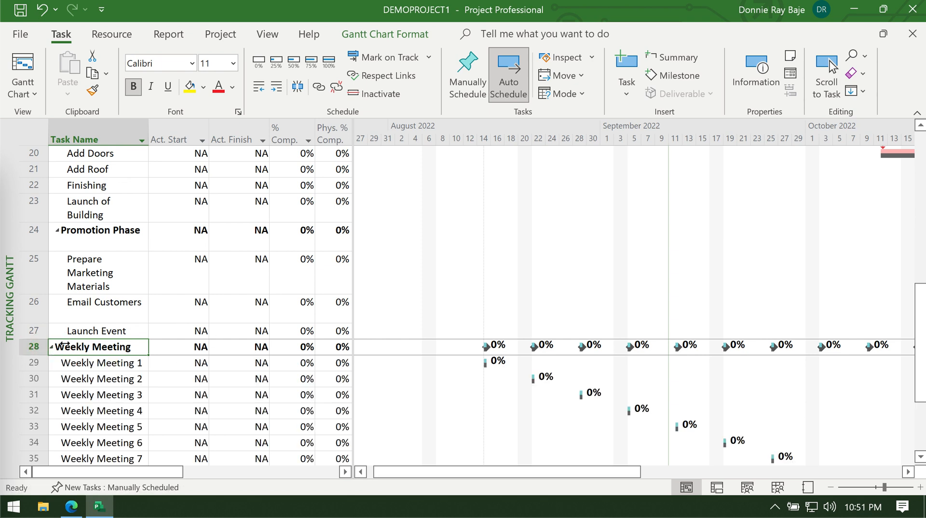
left_click(95, 363)
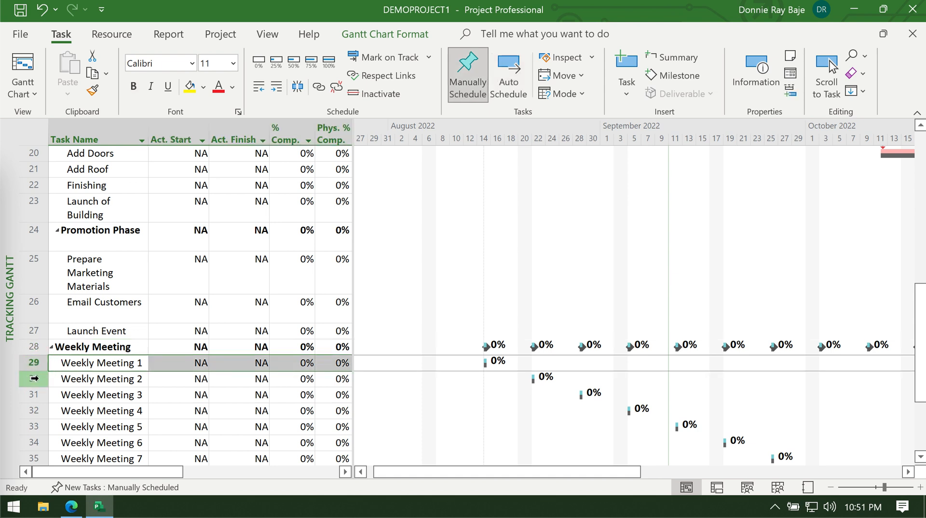
left_click(95, 378)
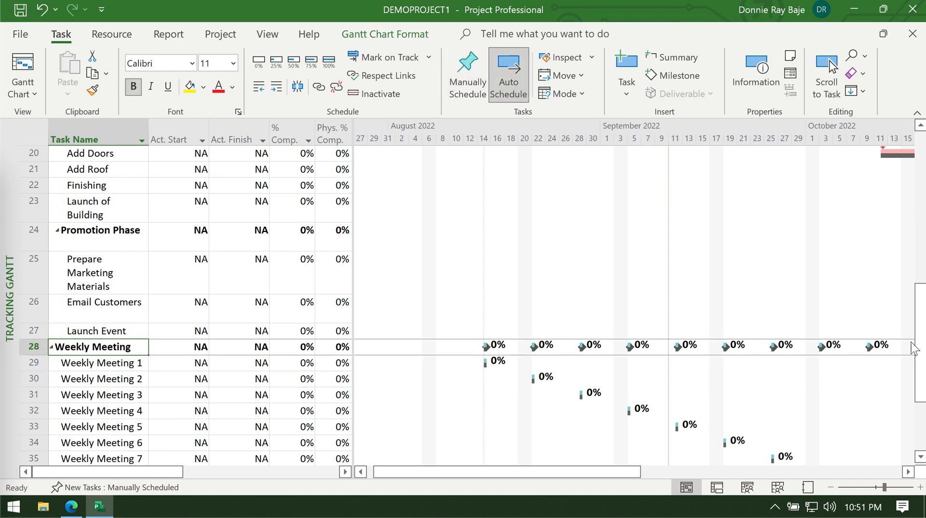
left_click(54, 346)
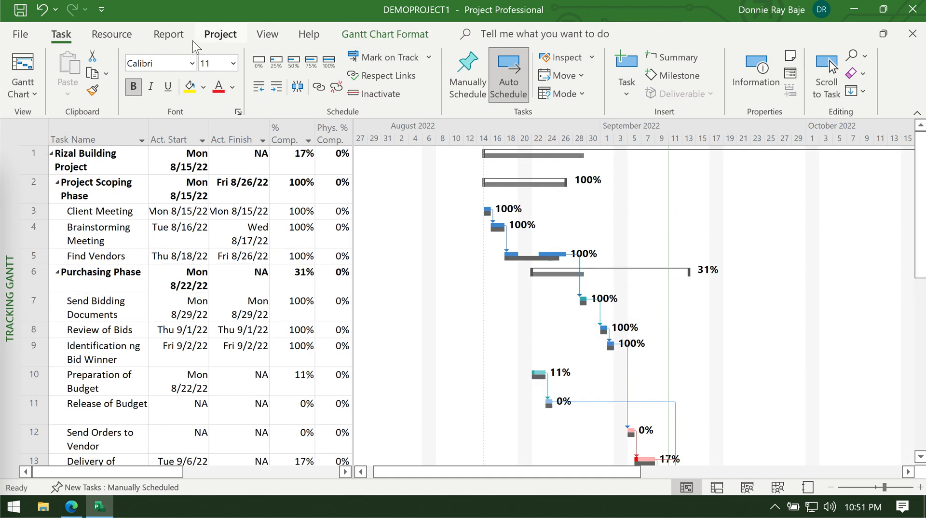
- Launch the Visual Reports - Create Report dialog from the Report ribbon
left_click(167, 34)
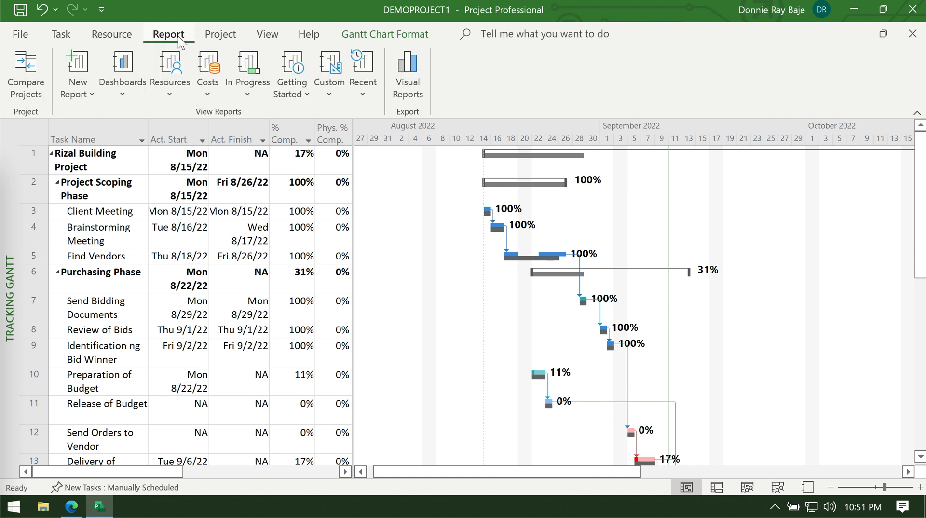
mouse_move(200, 50)
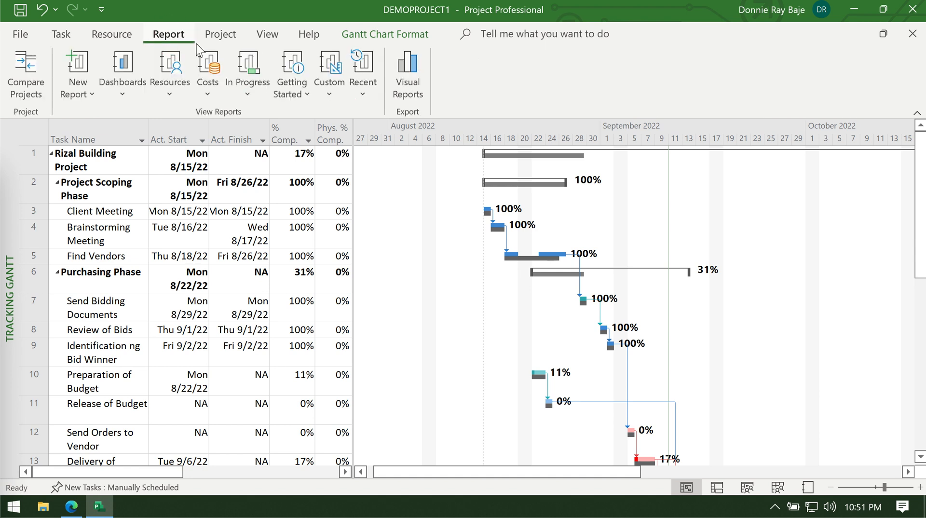
mouse_move(350, 96)
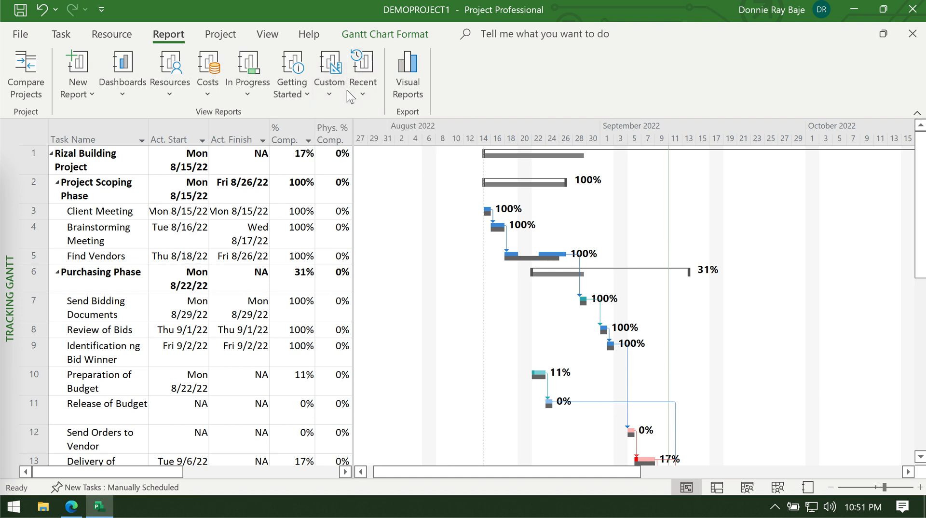
mouse_move(407, 74)
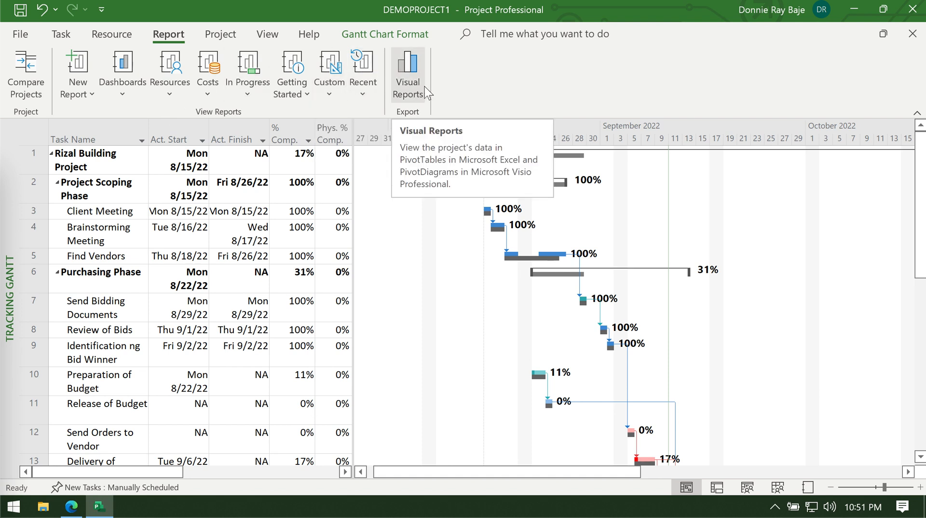
mouse_move(416, 115)
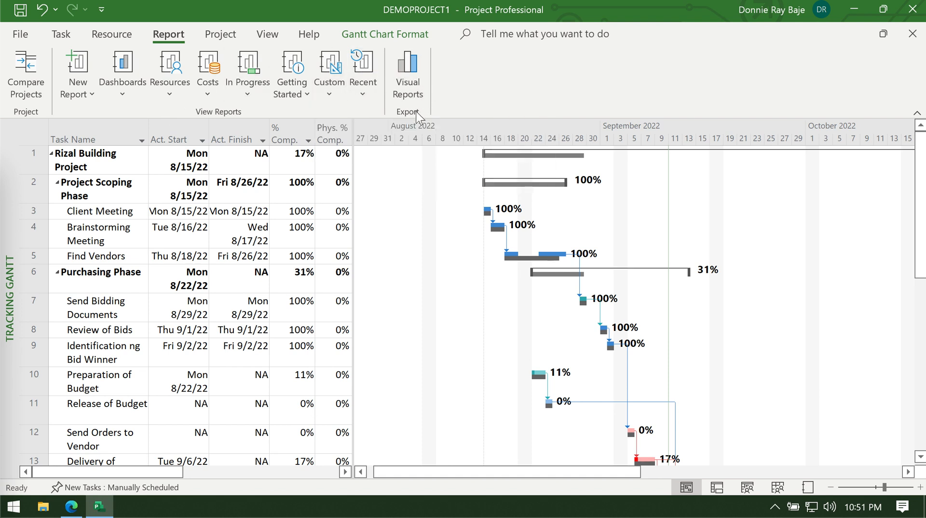
mouse_move(442, 93)
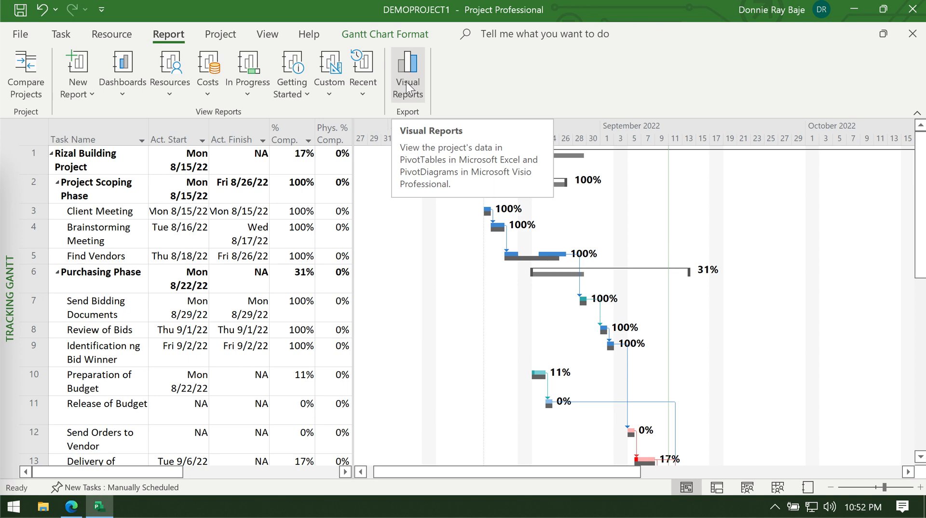
left_click(407, 74)
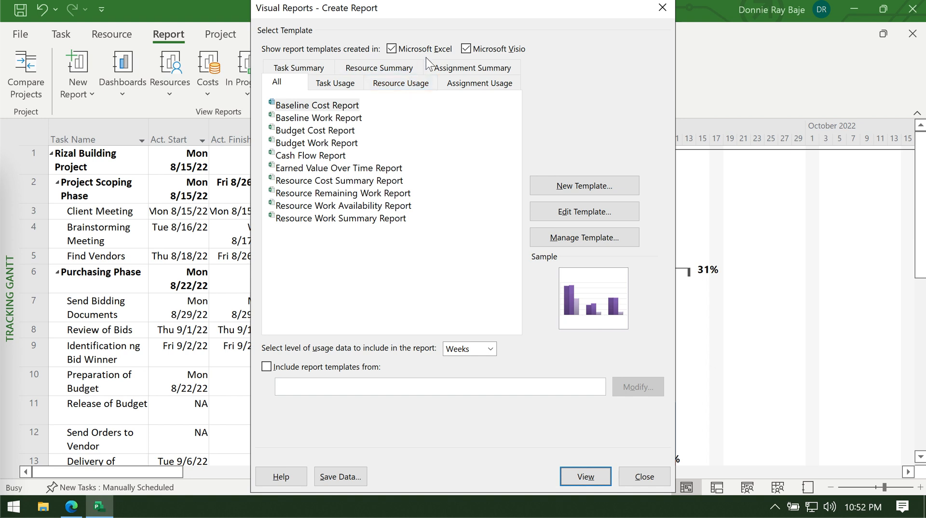
- Hide the Visio templates and browse the resource categories, ending on the All list
left_click(466, 48)
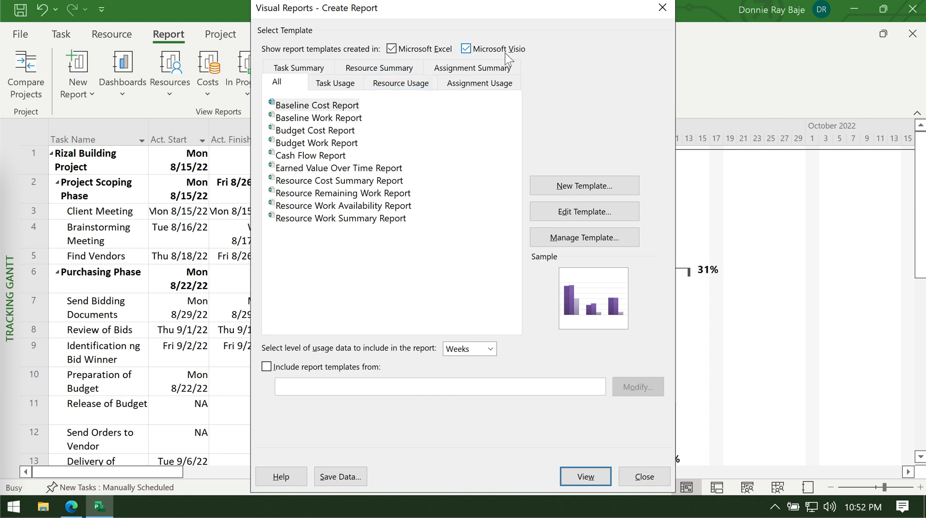
mouse_move(509, 56)
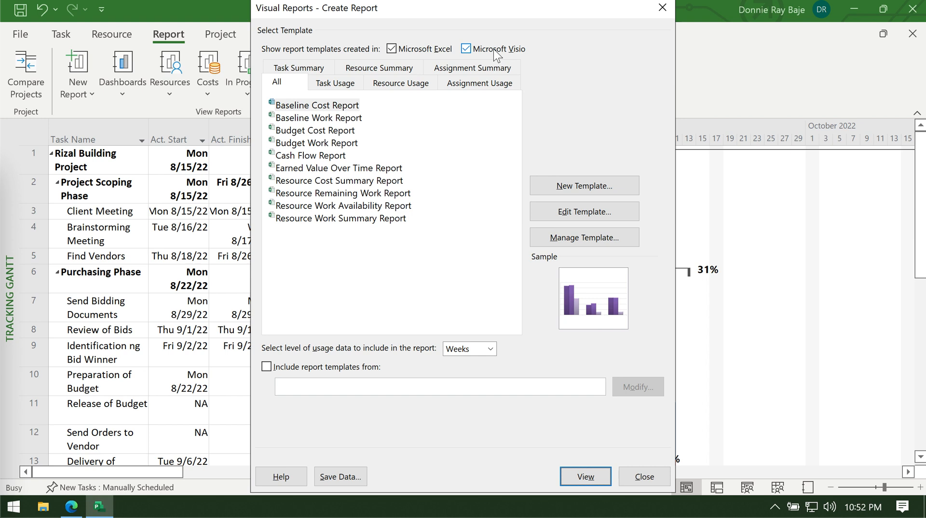
left_click(466, 48)
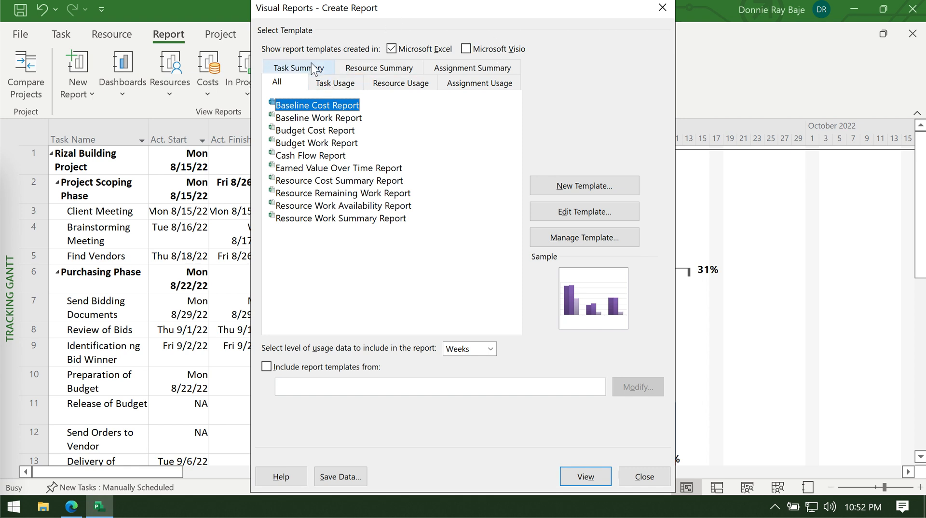
left_click(400, 83)
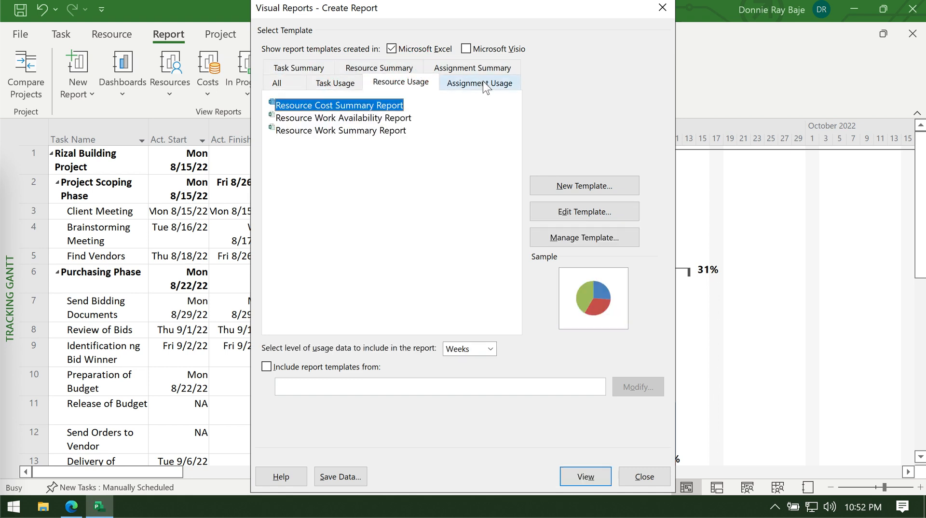
left_click(379, 82)
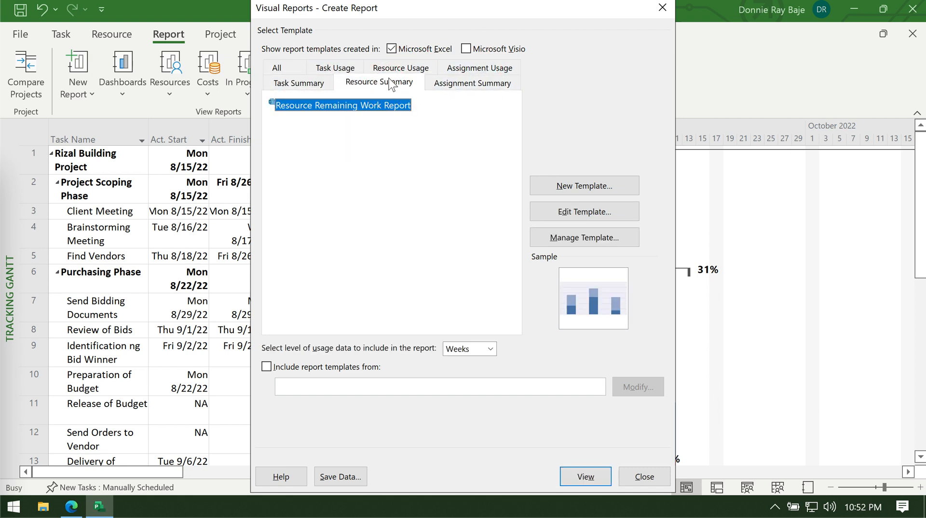
left_click(399, 82)
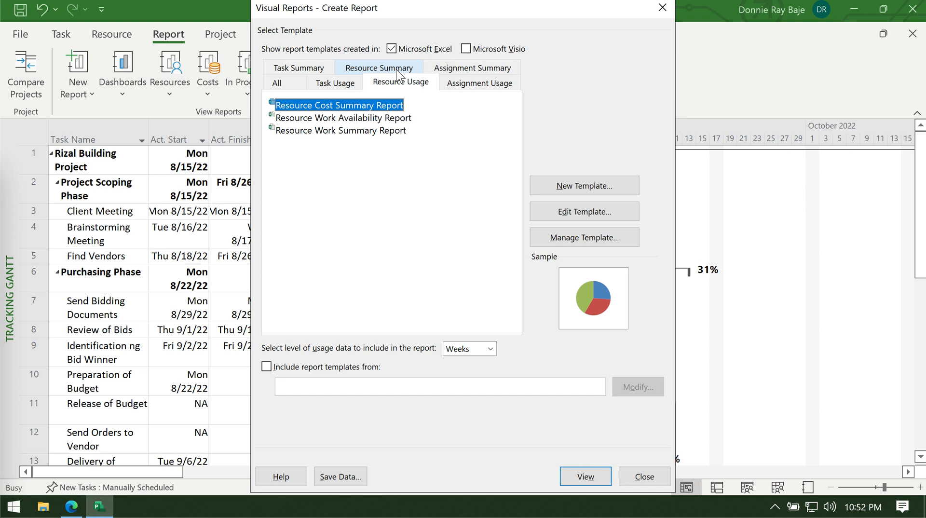
left_click(276, 82)
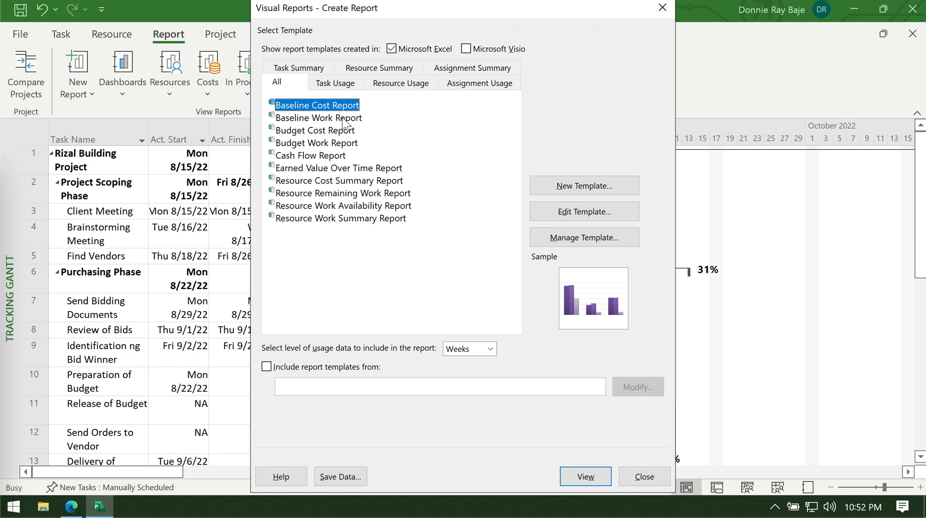
- Select Baseline Work Report, after briefly previewing Baseline Cost Report
left_click(317, 118)
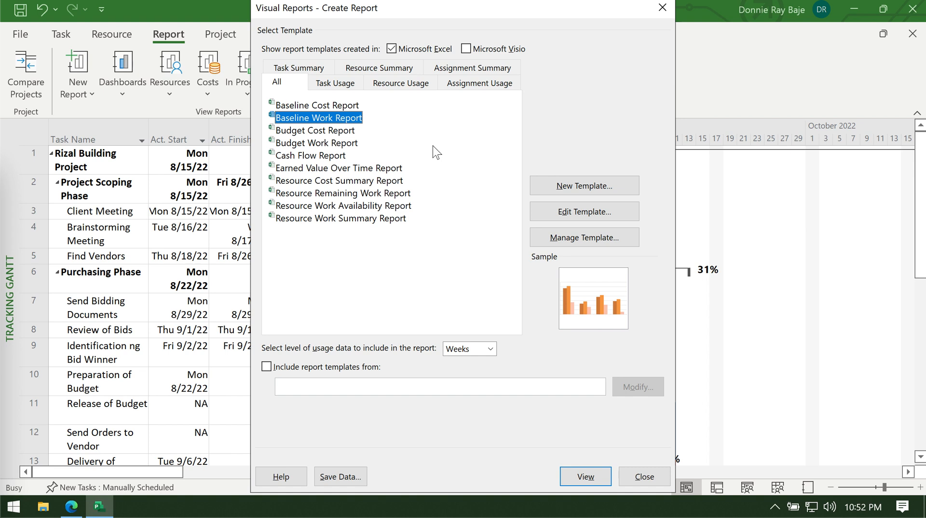
left_click(316, 104)
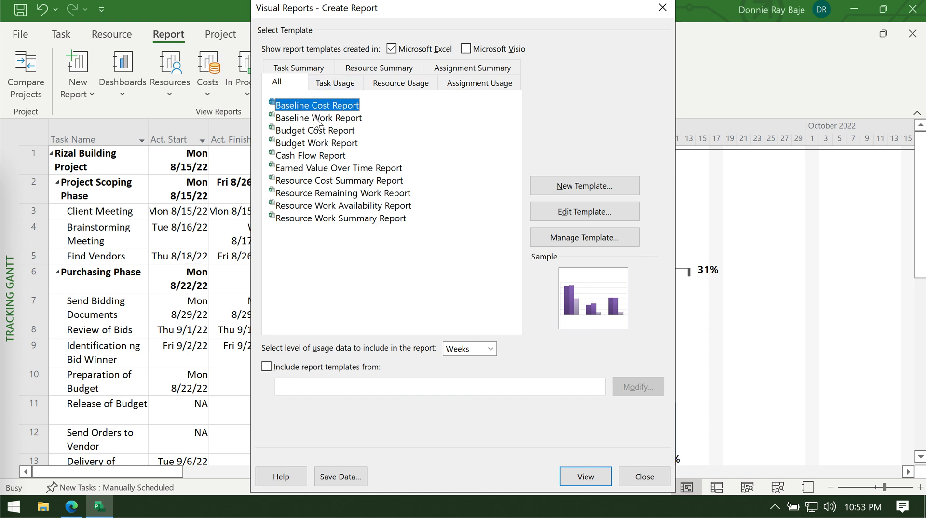
left_click(317, 118)
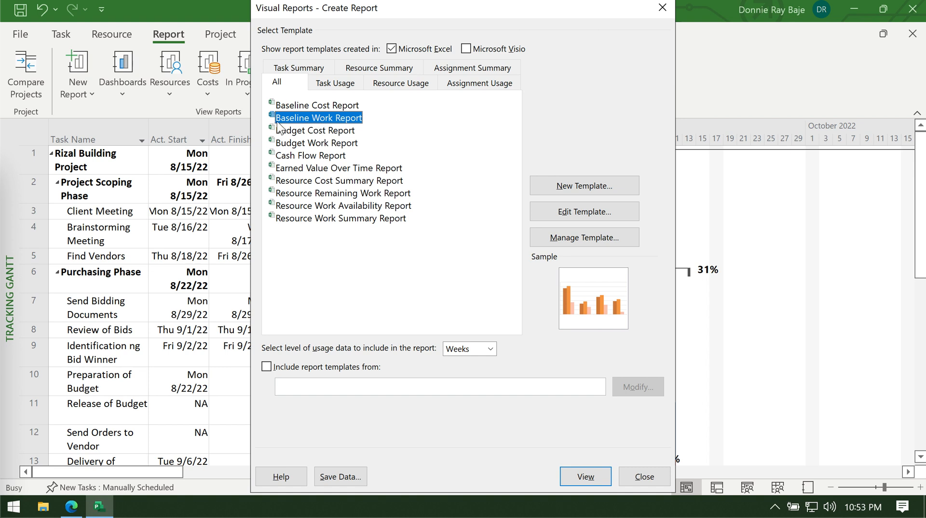
mouse_move(392, 123)
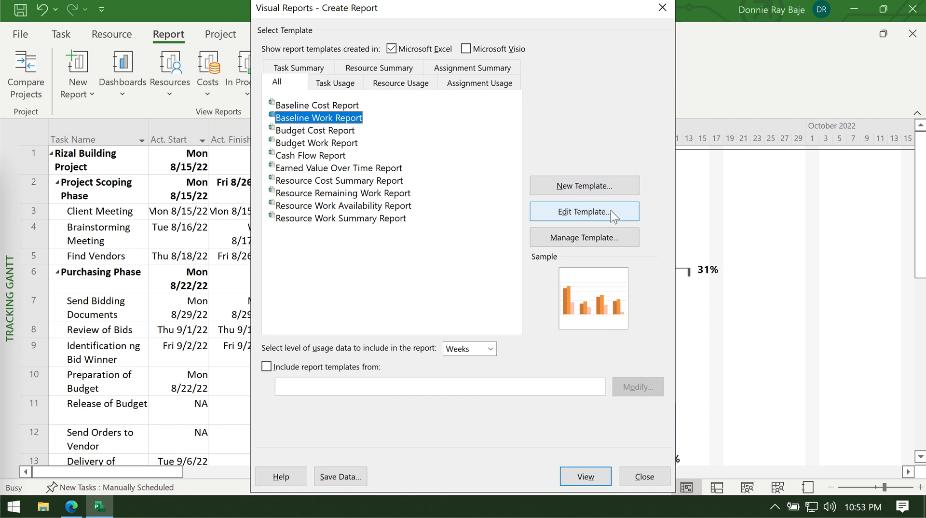
- Enter the Field Picker and browse Available Fields past Cumulative Actual Work
left_click(583, 211)
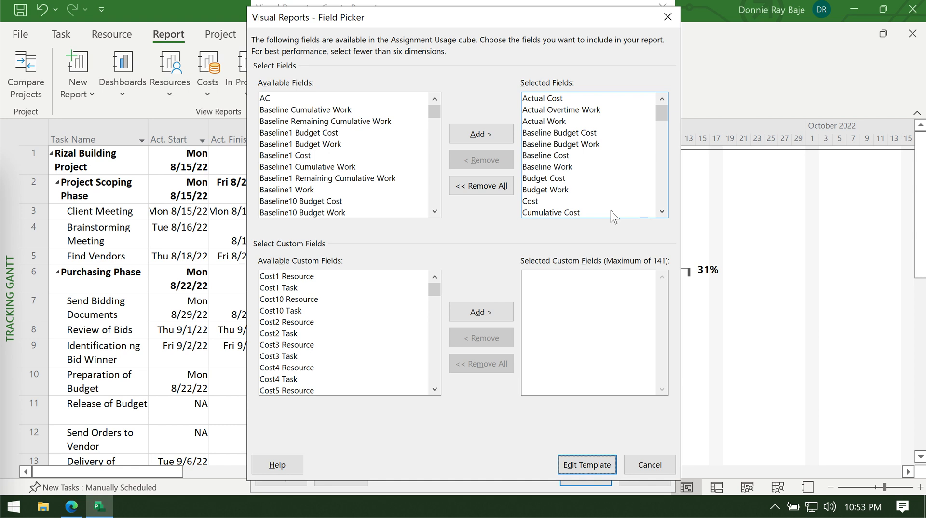
scroll("down", 3)
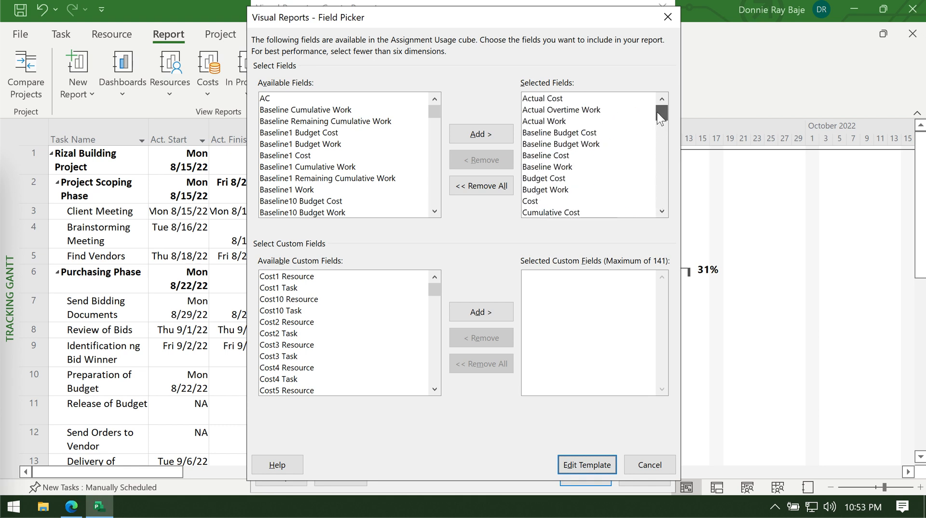
left_click_drag(660, 112, 661, 133)
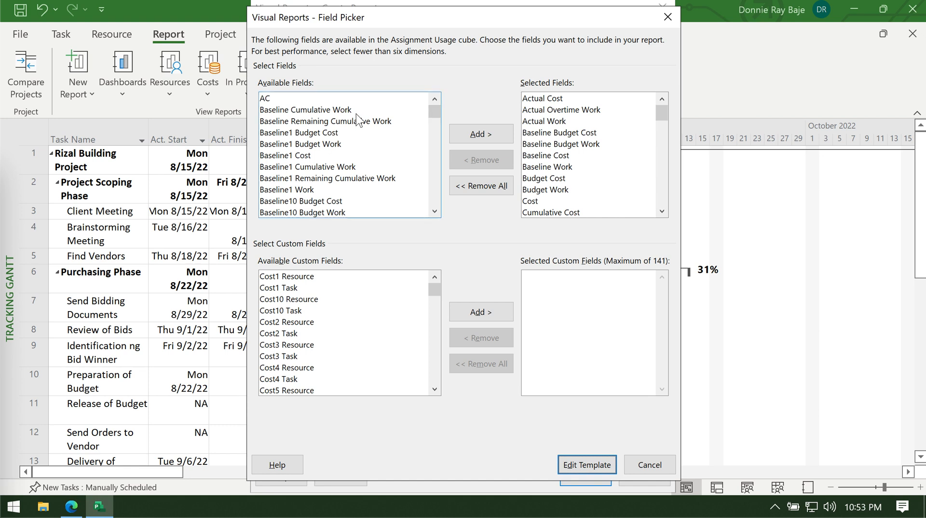
left_click(306, 109)
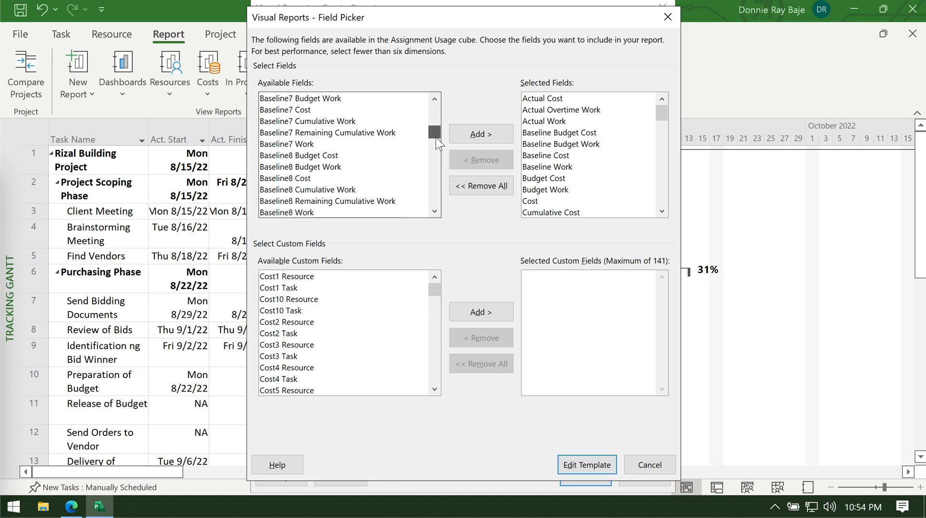
scroll("down", 3)
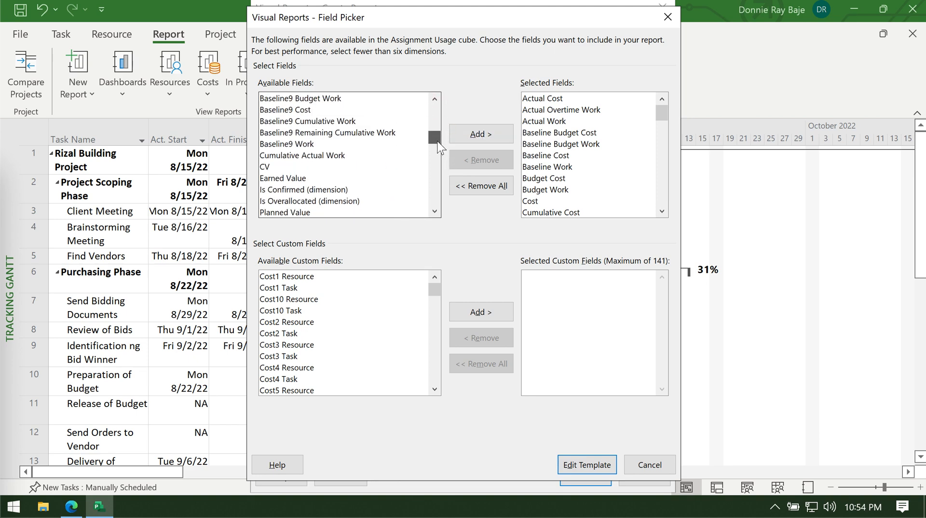
left_click(302, 155)
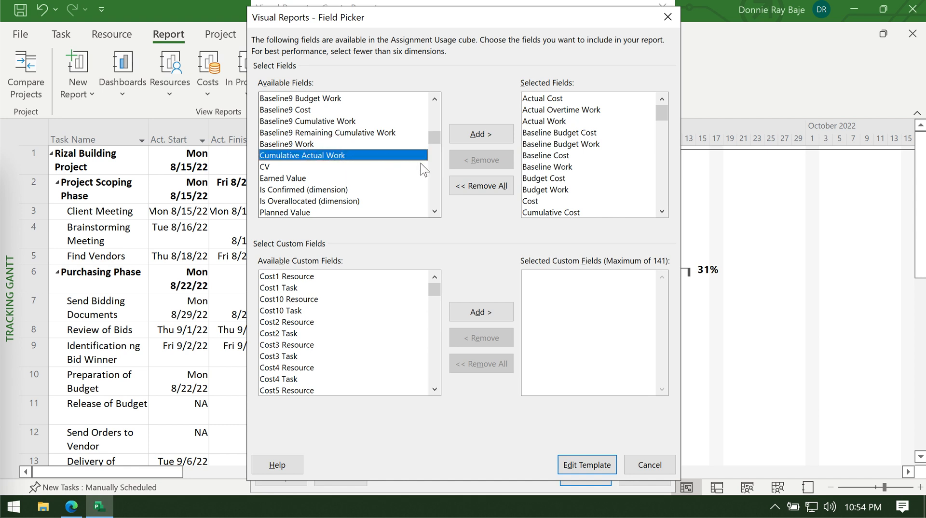
mouse_move(425, 181)
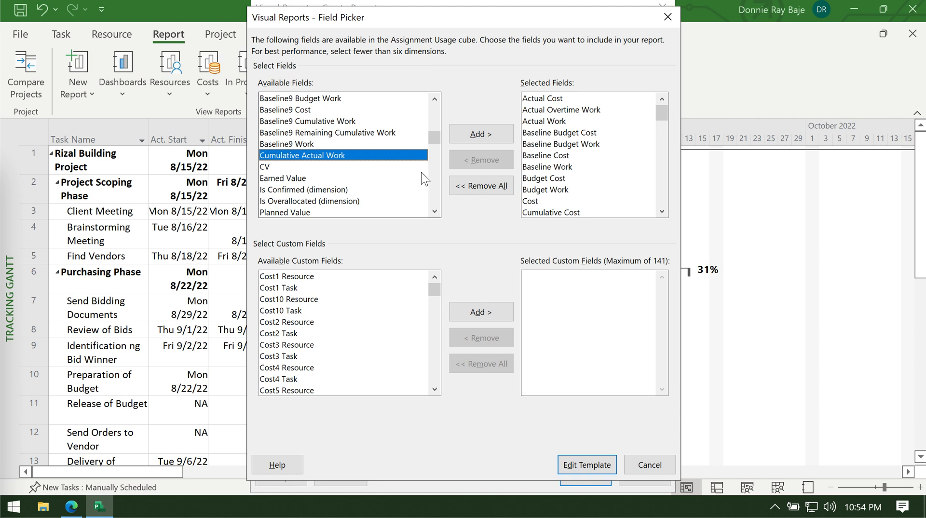
mouse_move(424, 179)
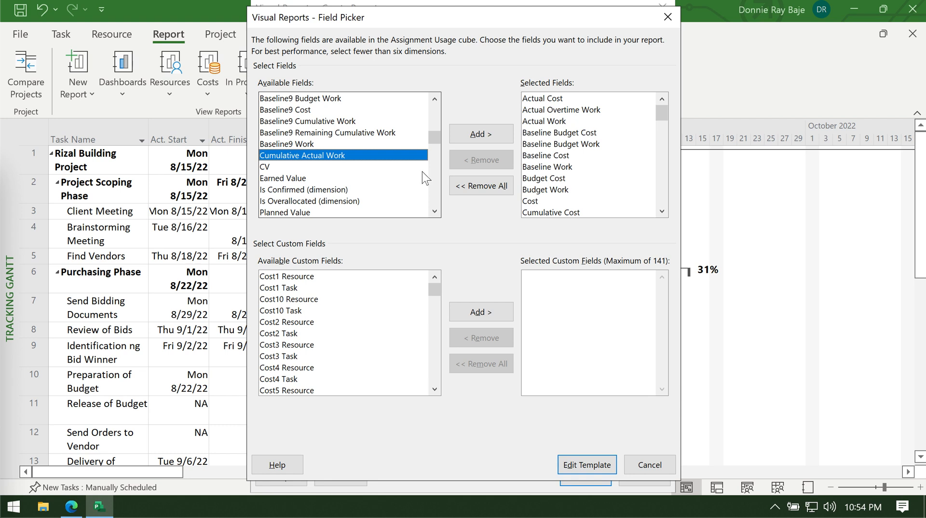
mouse_move(419, 20)
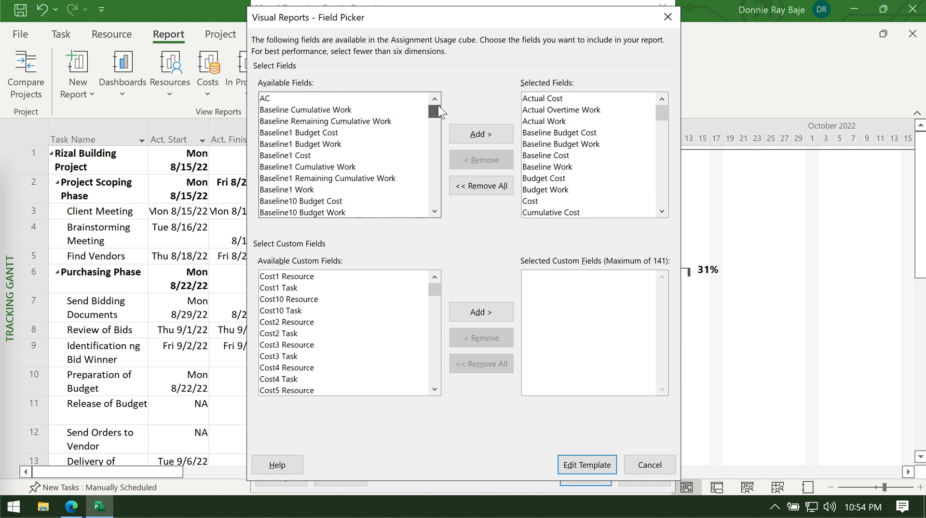
- Add Baseline Cumulative Work to the report's selected fields
left_click(306, 110)
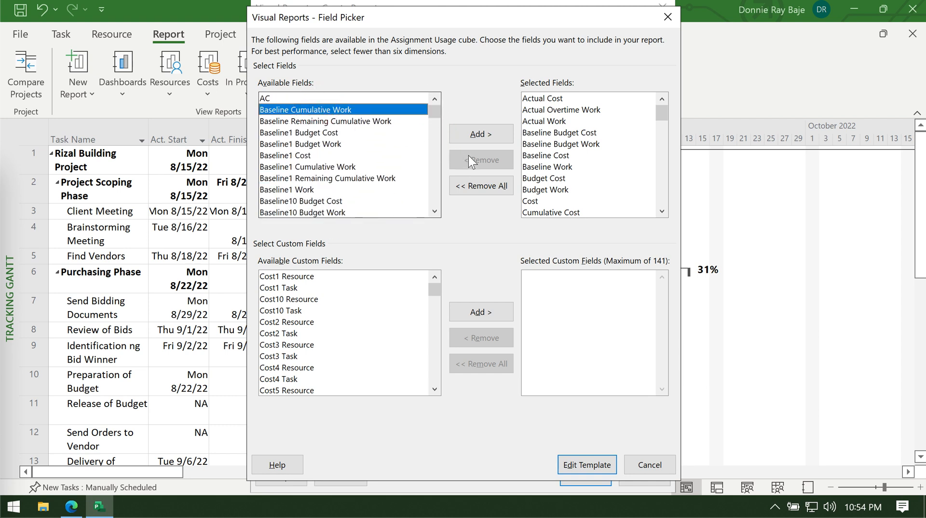
mouse_move(479, 148)
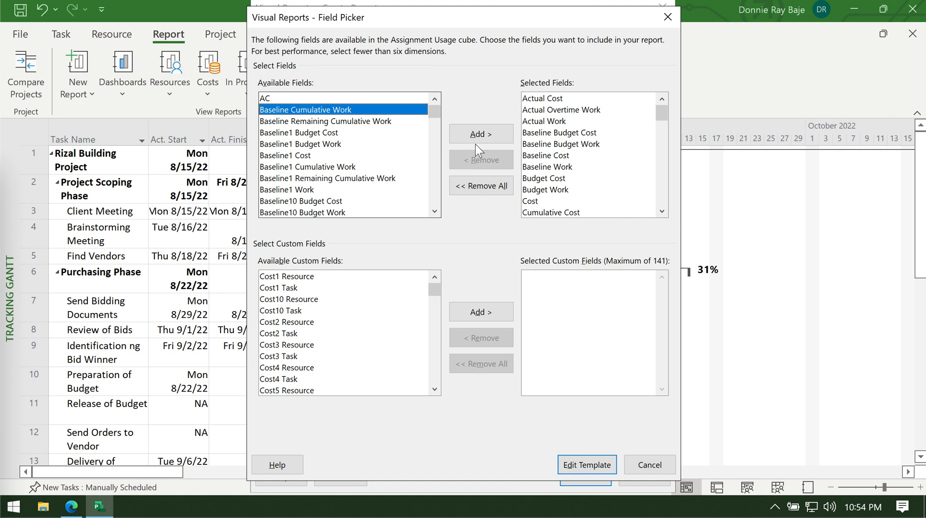
left_click(480, 133)
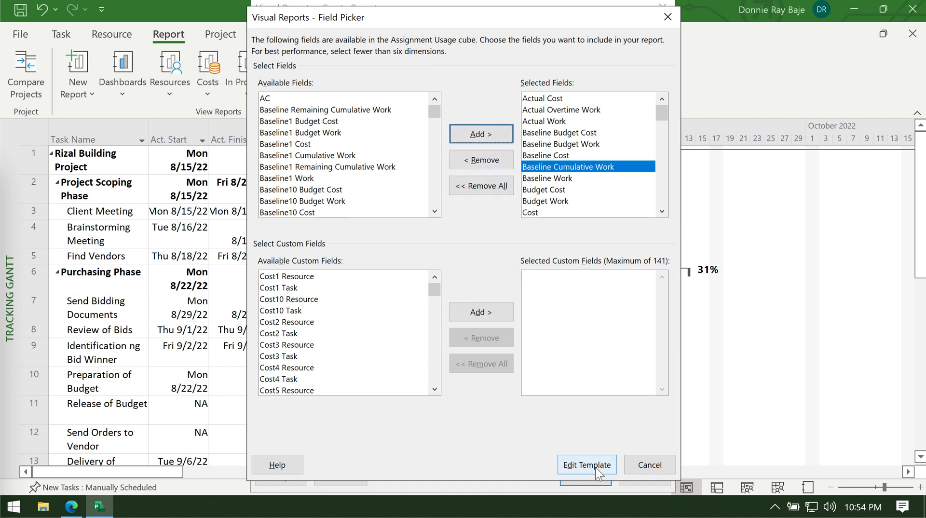
mouse_move(598, 448)
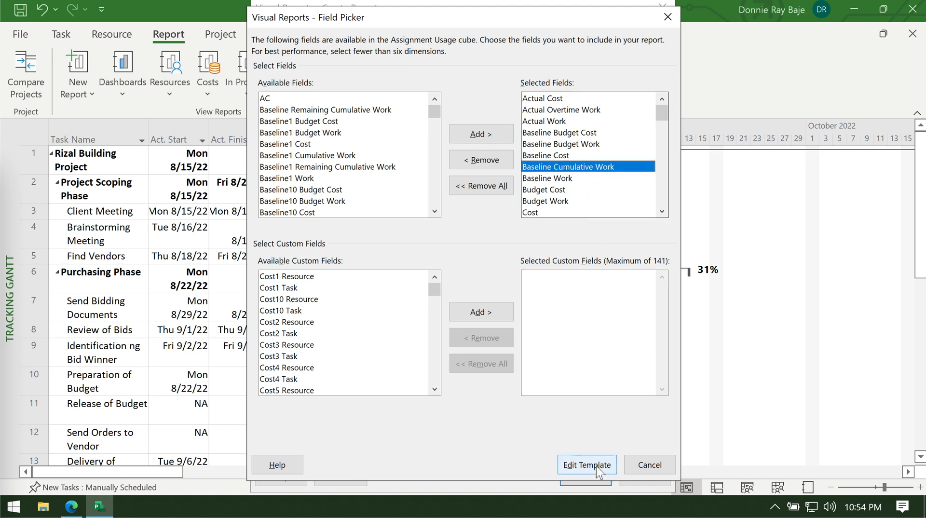
- Launch the edited Baseline Work Report template in Excel with its pivot chart
left_click(585, 464)
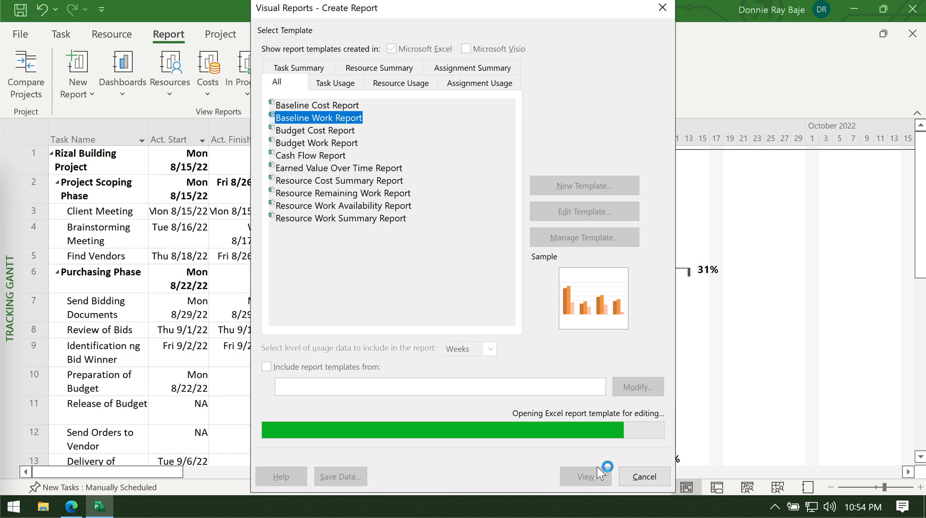
left_click(584, 476)
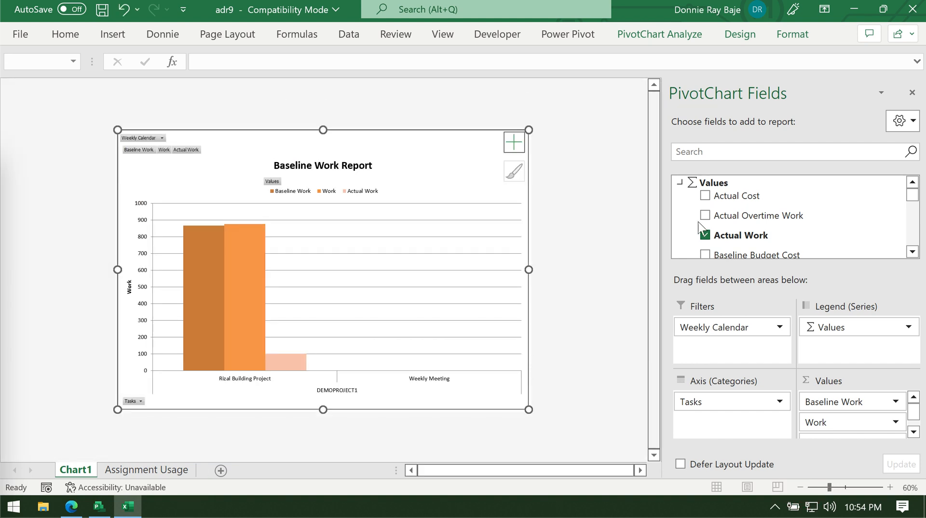
- Show the Assignment Usage pivot table and select column B
left_click(147, 470)
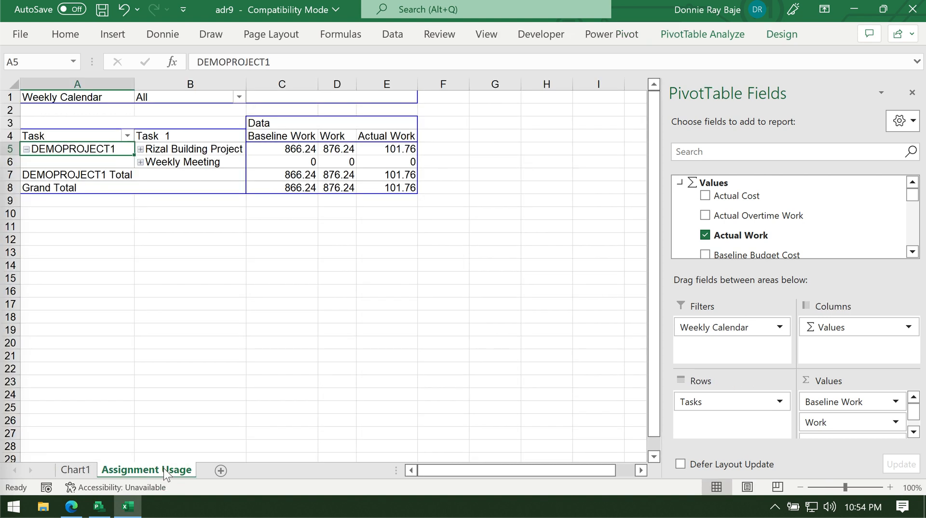
mouse_move(169, 474)
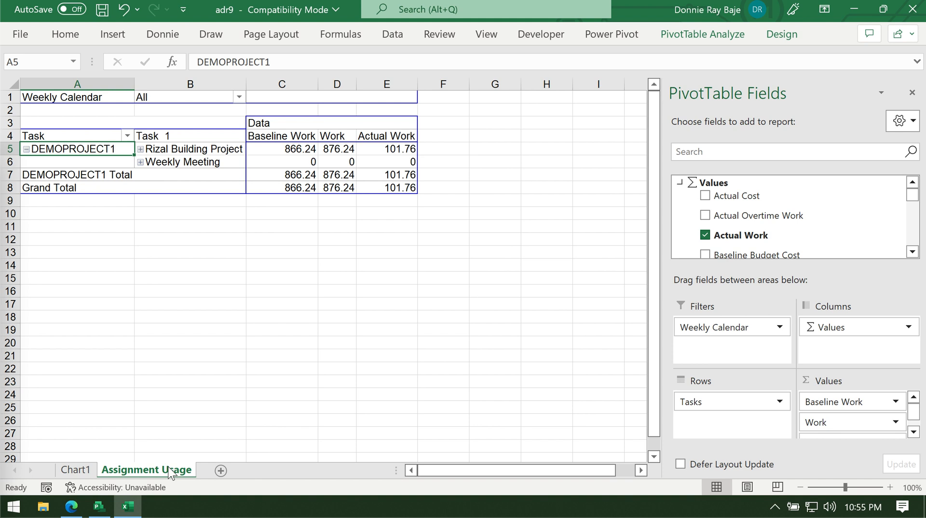
mouse_move(6, 200)
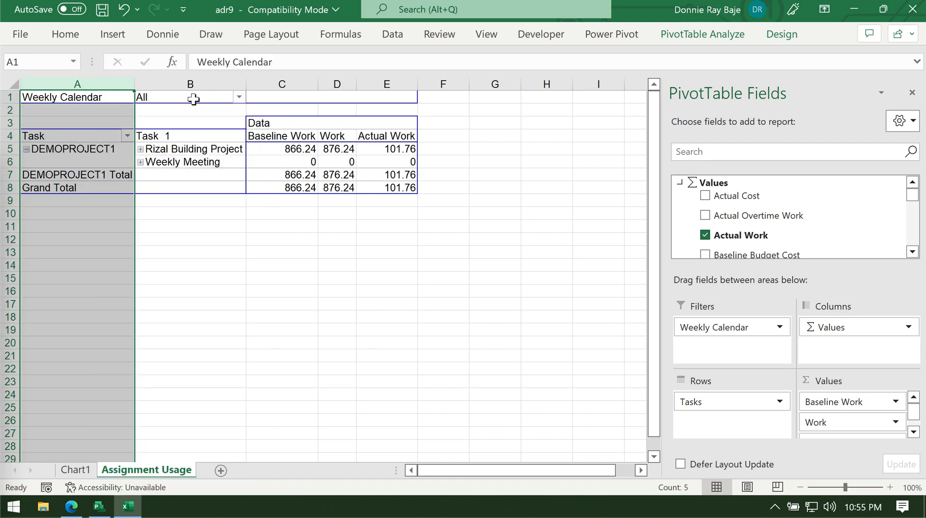
left_click(189, 96)
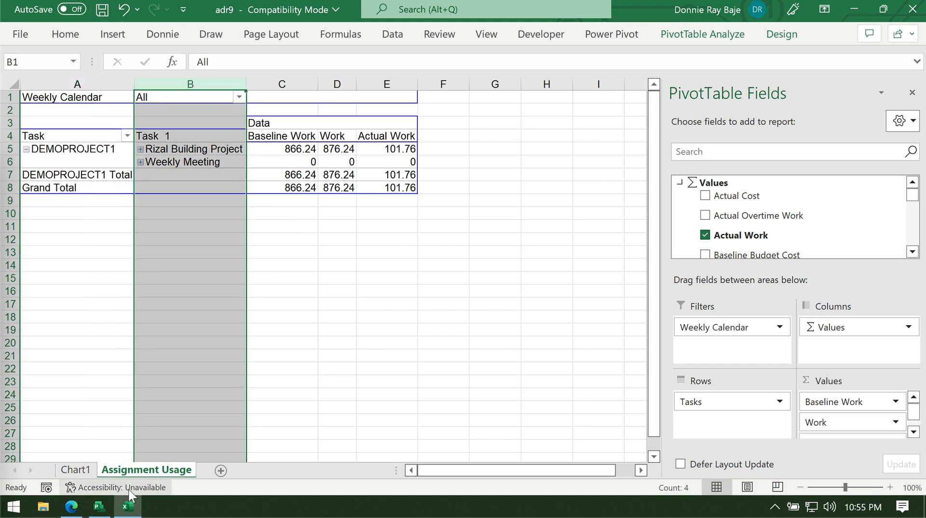
- Return to Project, close the Create Report dialog and select the Weekly Meeting task
left_click(99, 506)
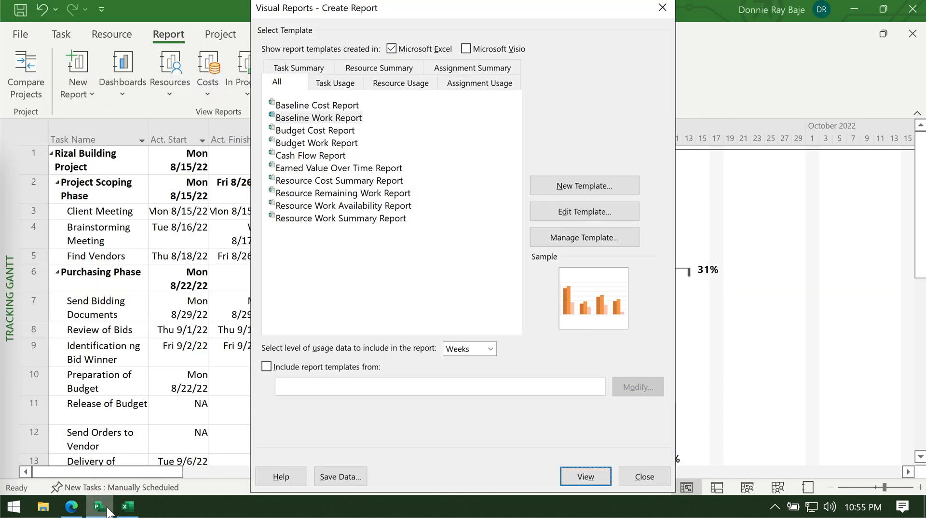
left_click(643, 477)
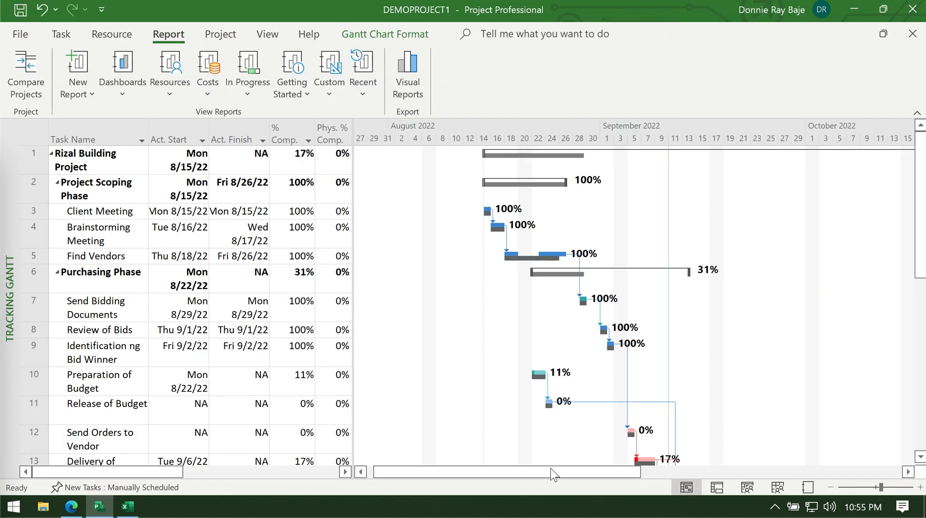
mouse_move(330, 164)
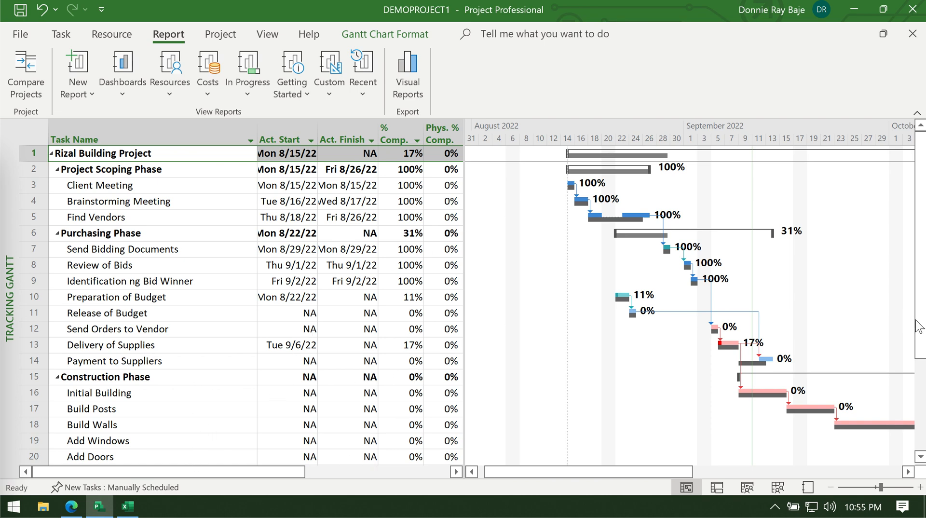
scroll("down", 3)
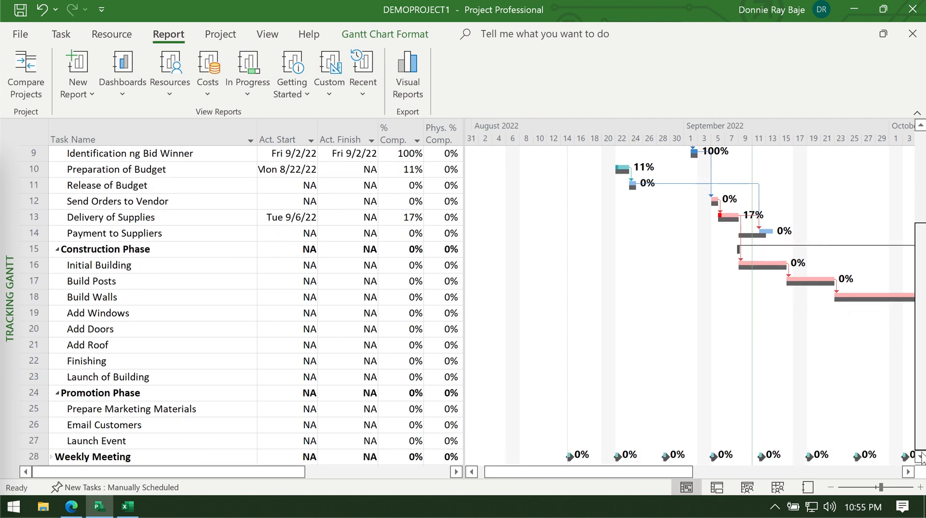
left_click(92, 456)
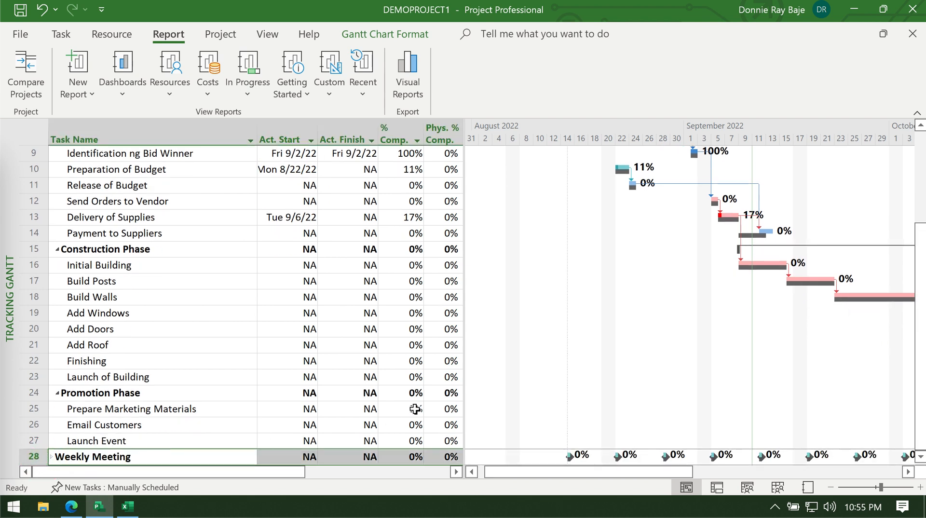
mouse_move(414, 409)
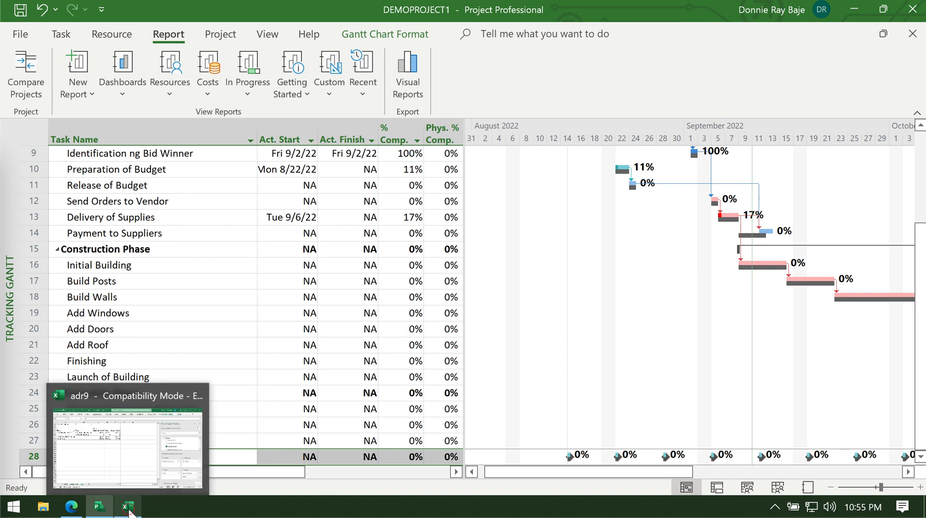
- In the adr9 workbook, filter Task 1 to exclude Weekly Meeting, keeping Rizal Building Project
left_click(127, 507)
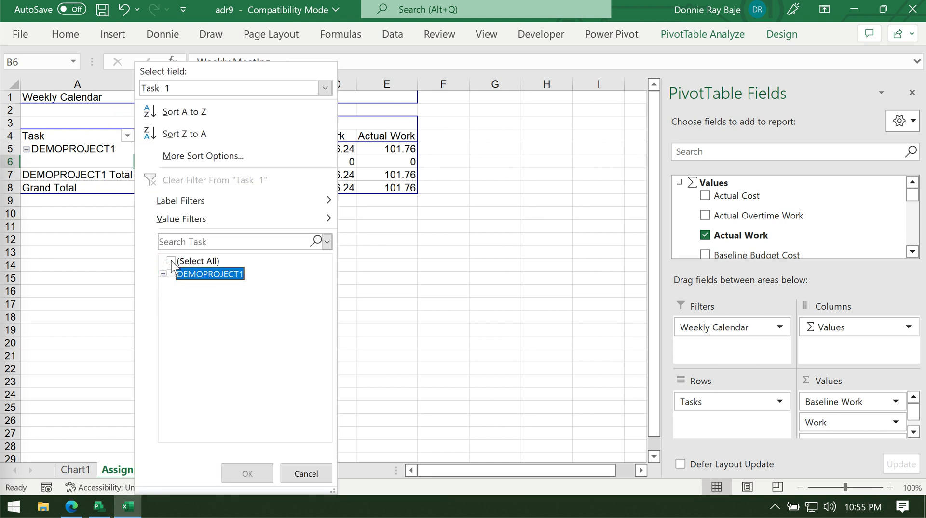
left_click(164, 274)
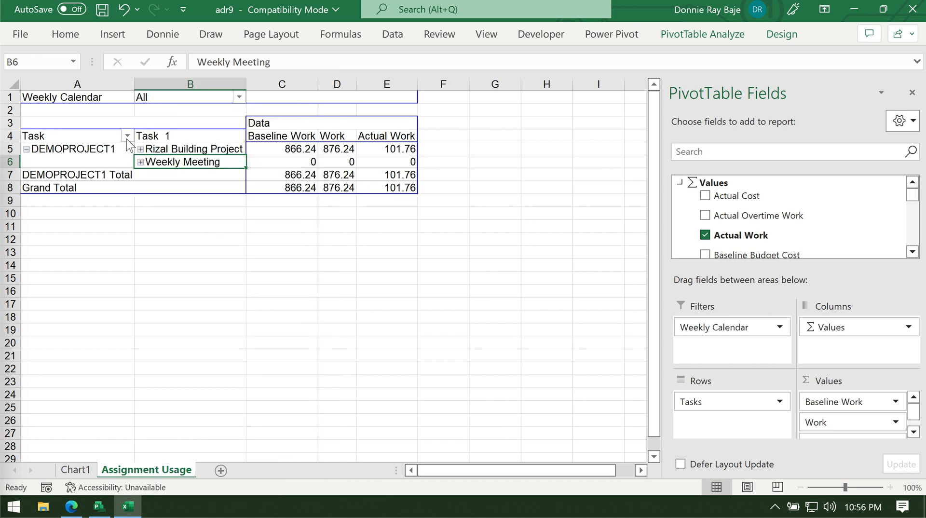
left_click(127, 136)
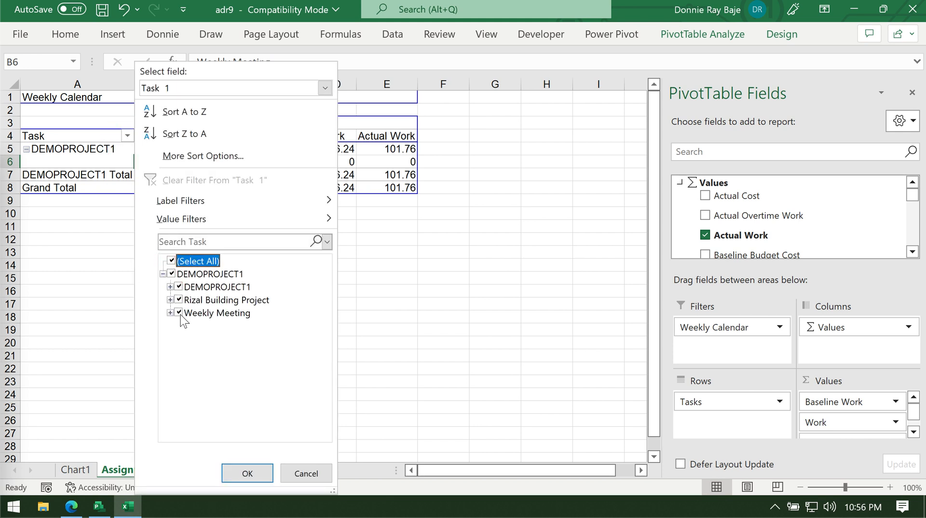
left_click(178, 312)
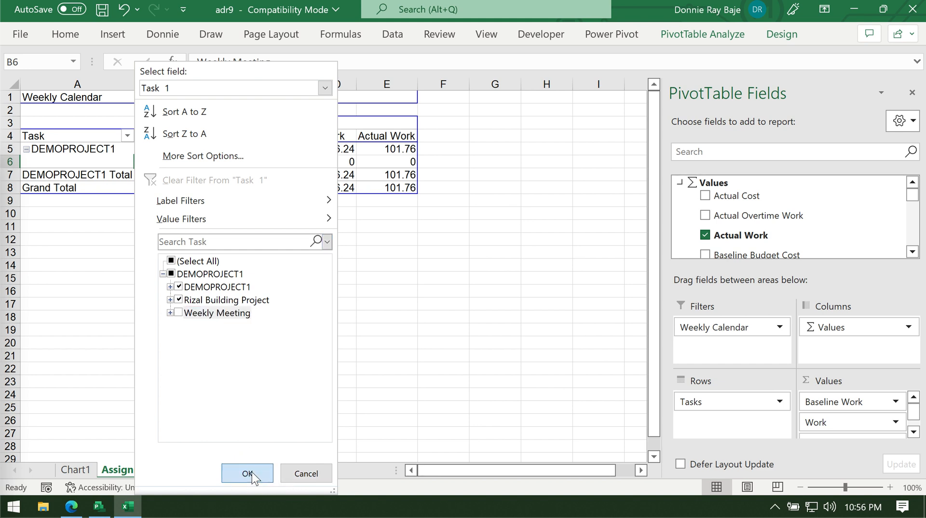
left_click(247, 472)
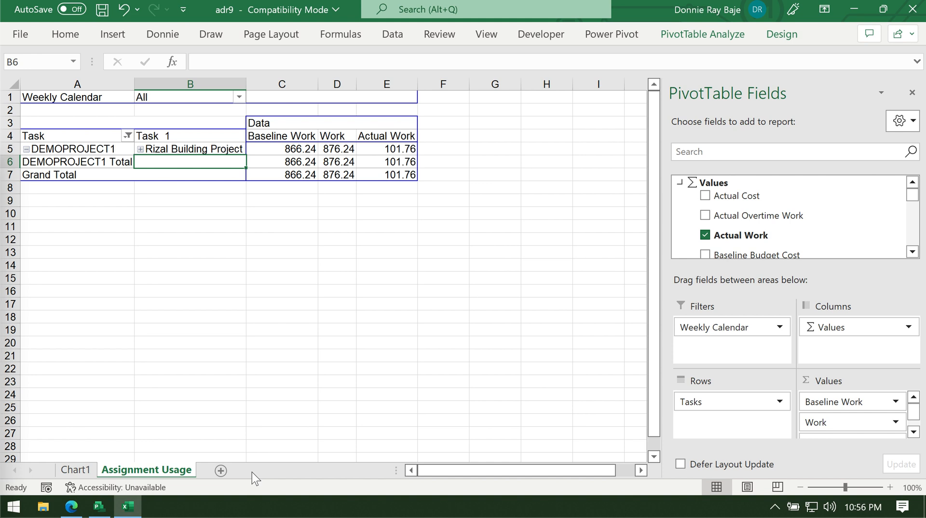
mouse_move(283, 458)
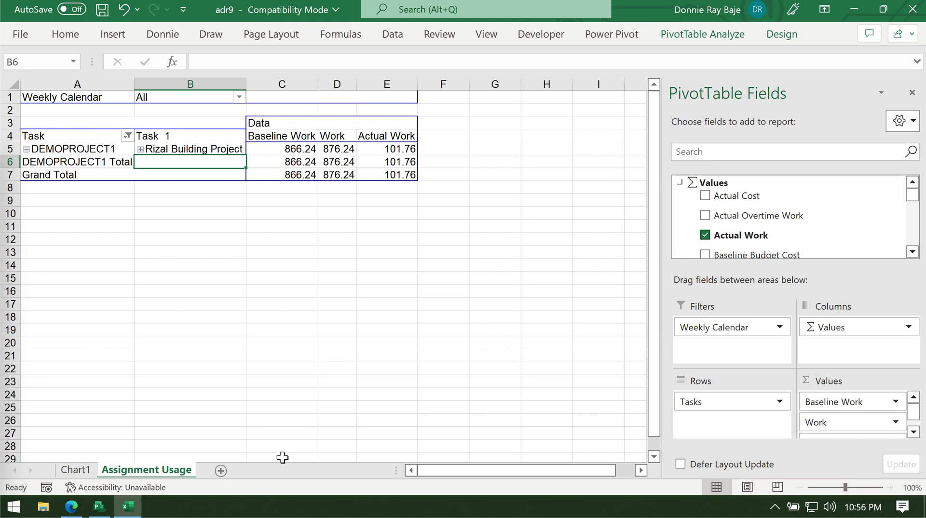
mouse_move(322, 422)
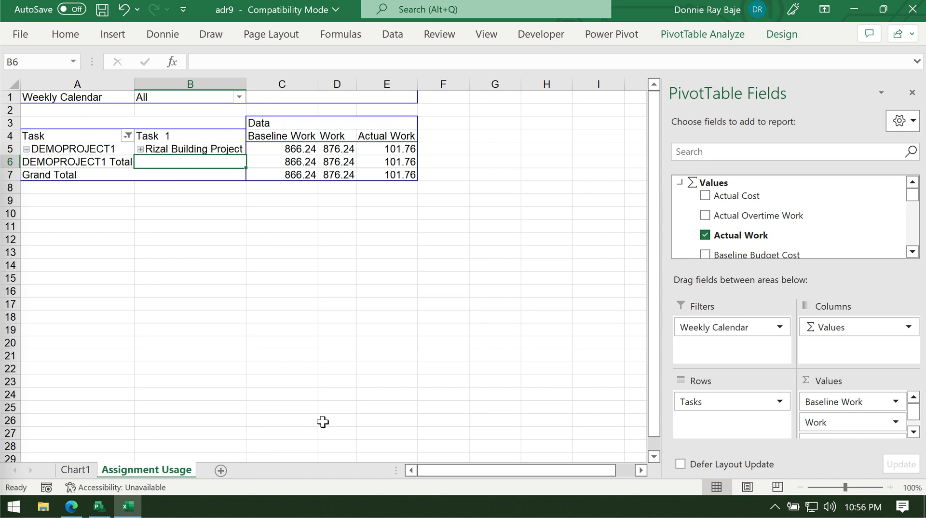
mouse_move(742, 327)
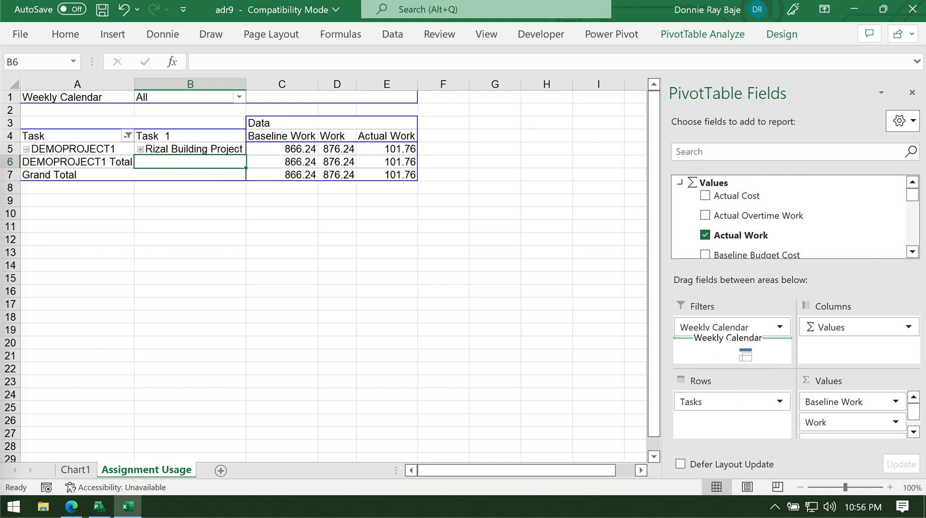
- Move Weekly Calendar from Filters to Rows, then view the Chart1 pivot chart
left_click_drag(731, 327, 709, 395)
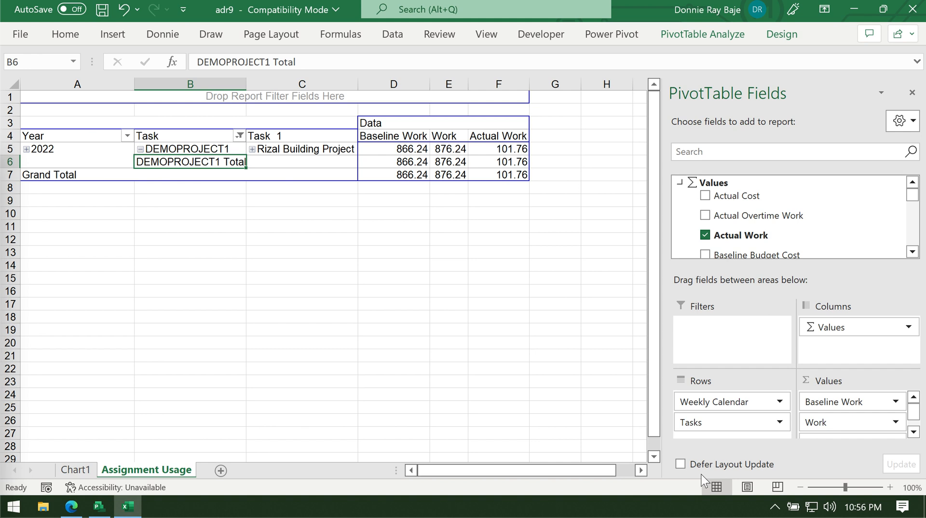
mouse_move(706, 478)
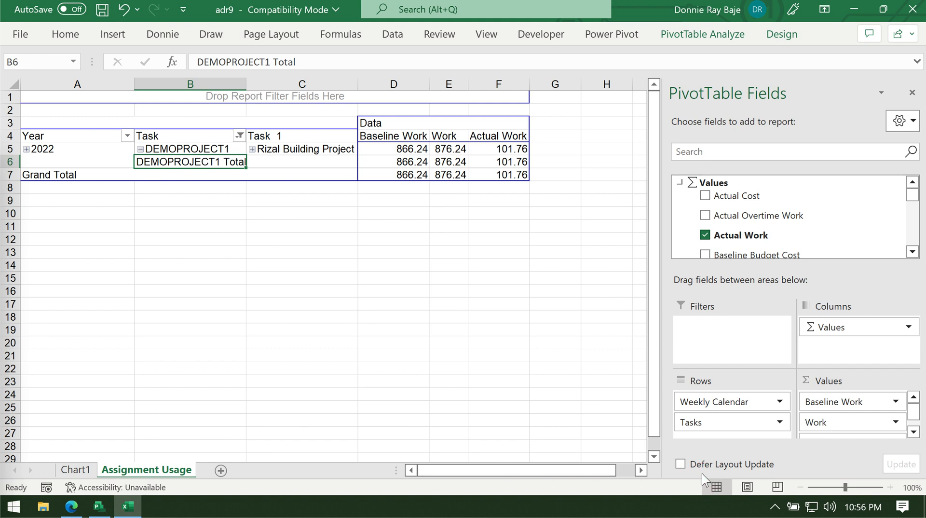
mouse_move(706, 430)
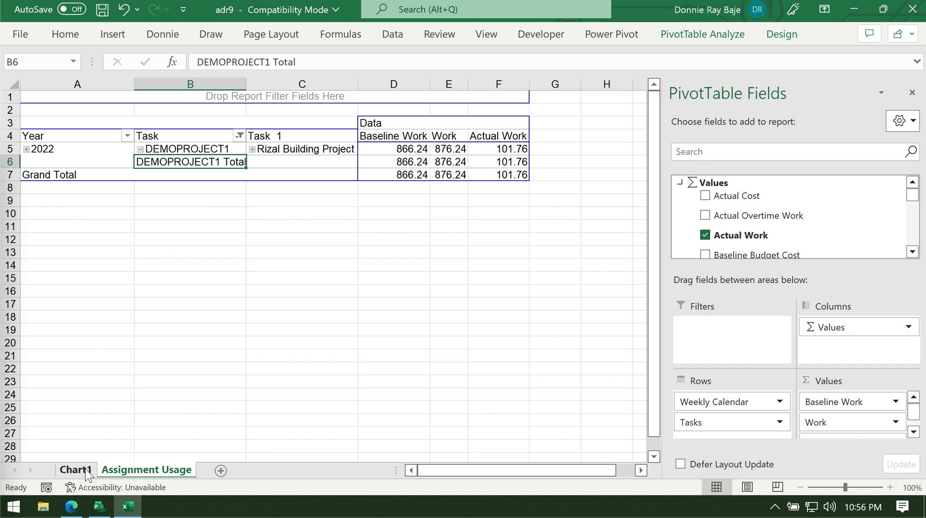
left_click(76, 470)
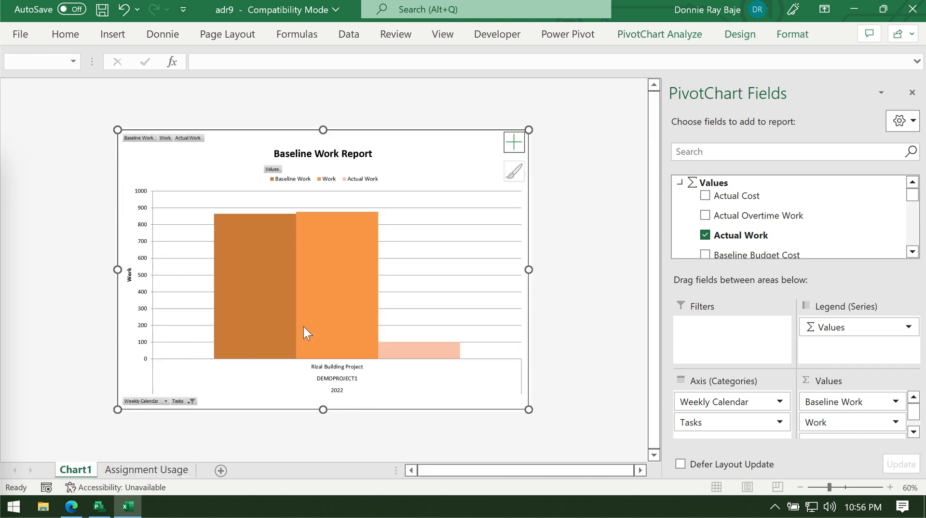
mouse_move(442, 381)
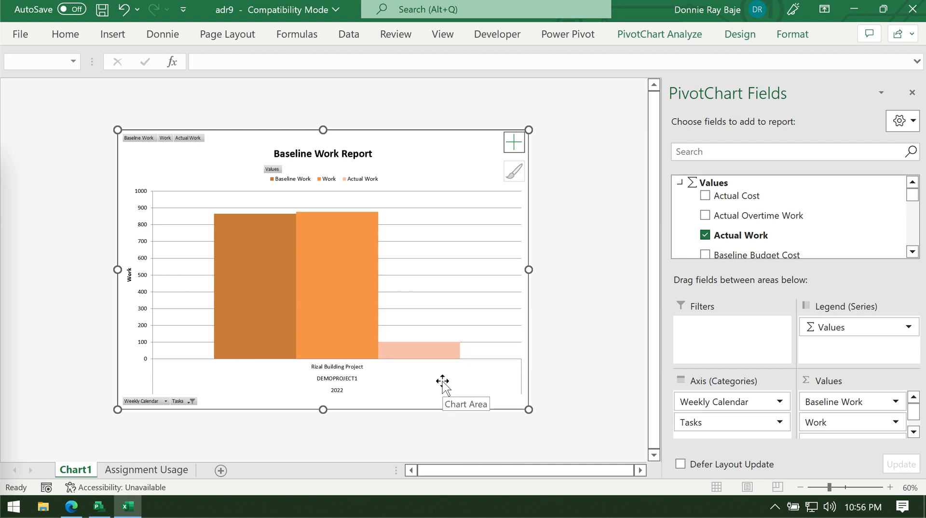
- On Assignment Usage, expand 2022's Q3 and Q4 into their weekly rows
left_click(147, 469)
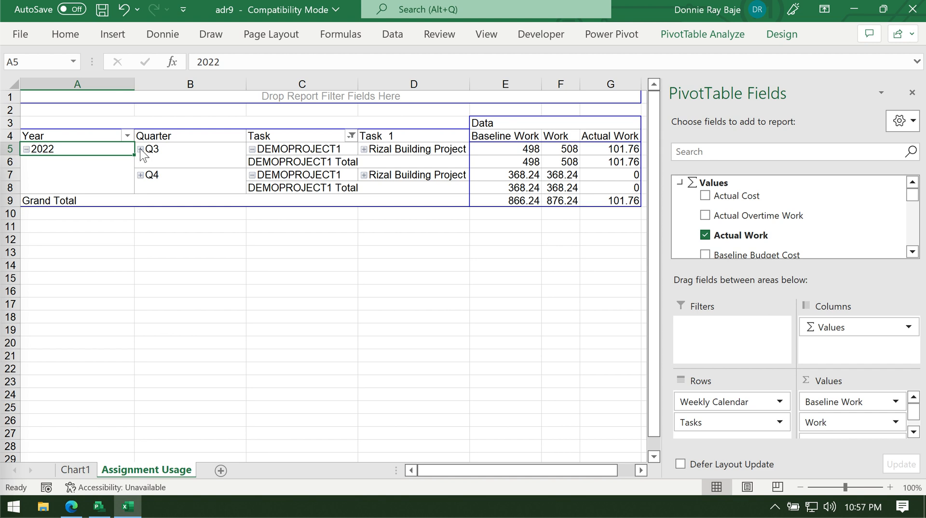
mouse_move(144, 157)
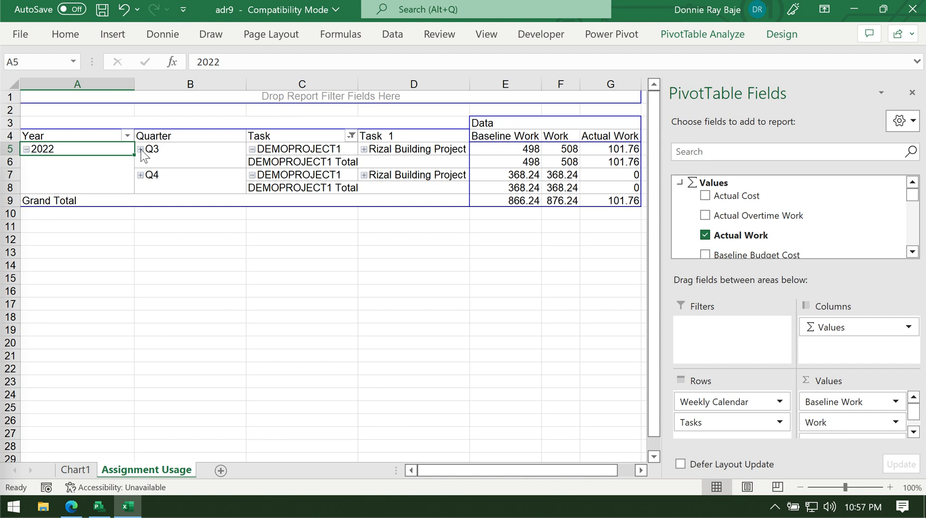
right_click(151, 148)
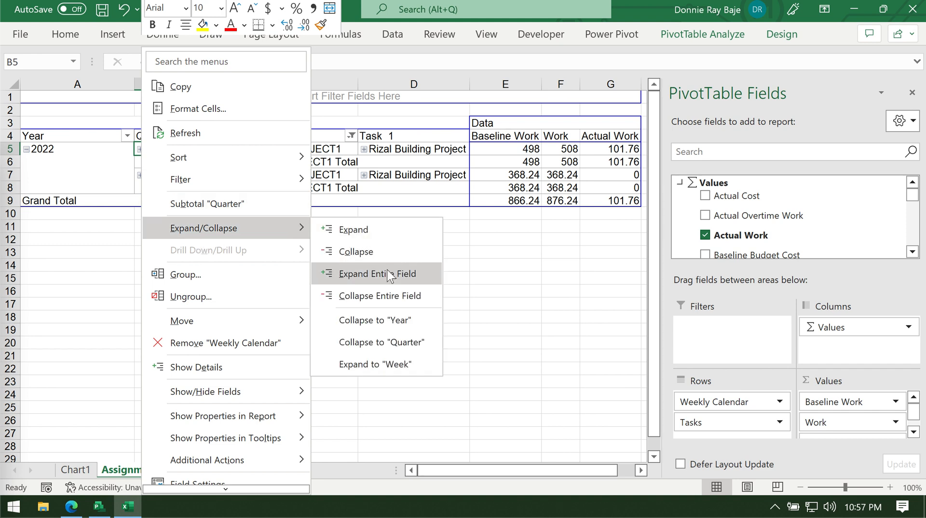
mouse_move(390, 282)
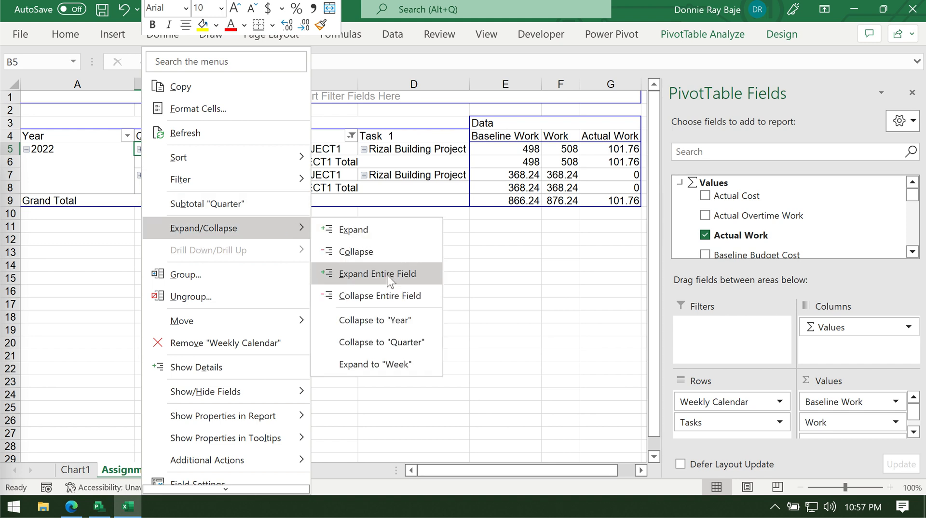
left_click(376, 274)
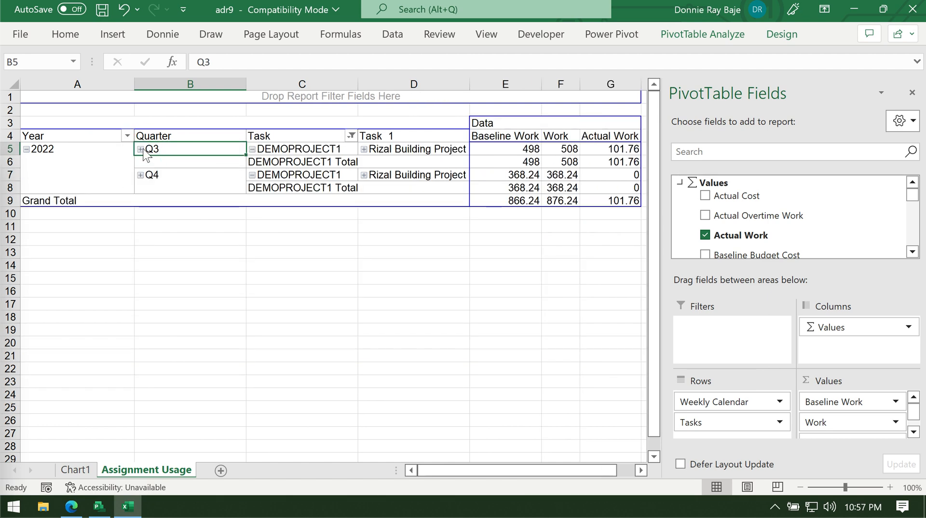
left_click(141, 148)
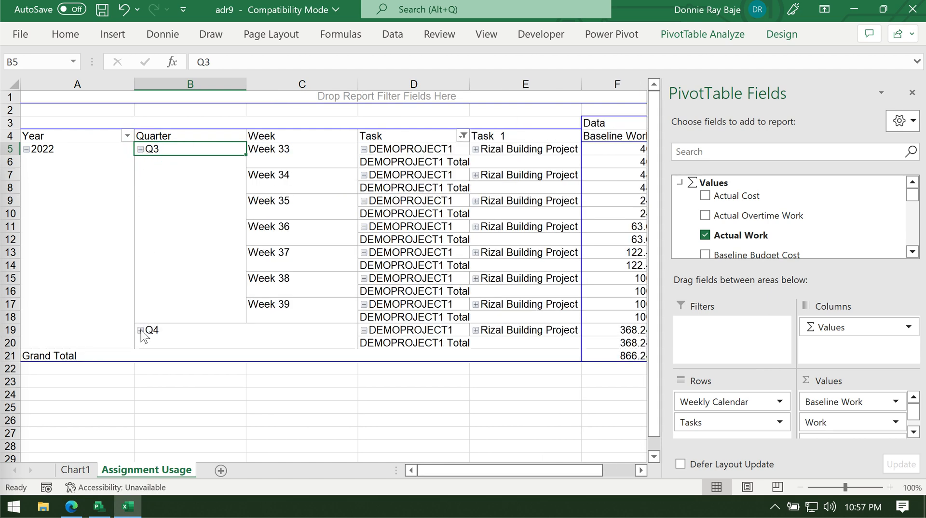
left_click(141, 331)
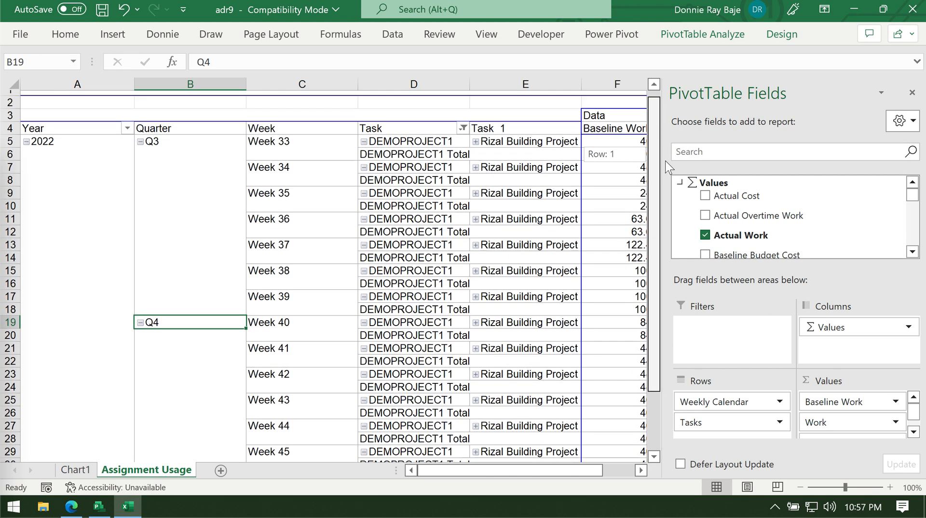
- Return to the Chart1 sheet showing per-week work bars
left_click(604, 469)
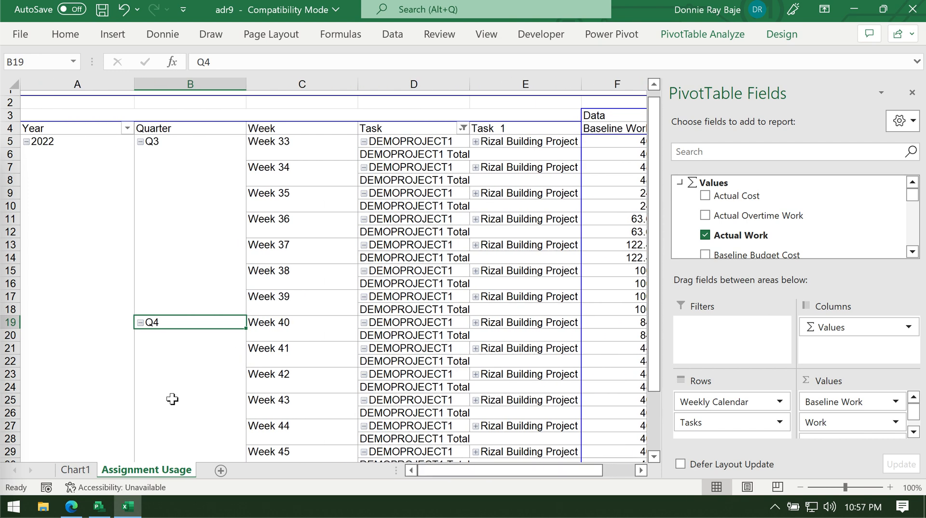
left_click(76, 470)
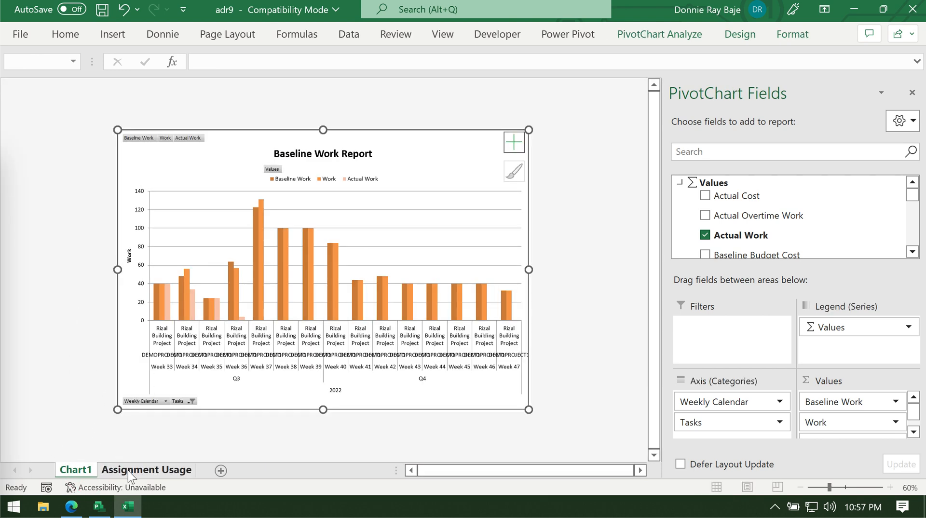
mouse_move(432, 173)
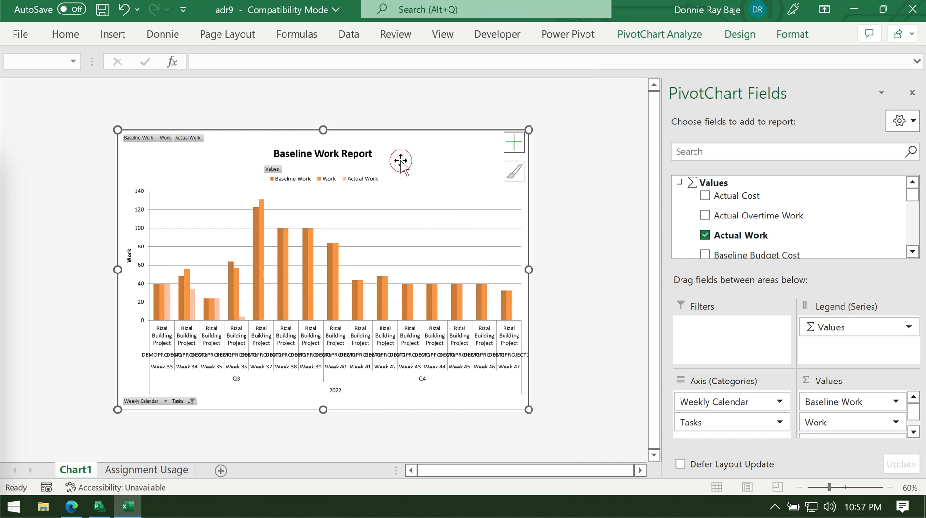
- Change the Baseline Work Report pivot chart from clustered columns to a Line chart
right_click(400, 161)
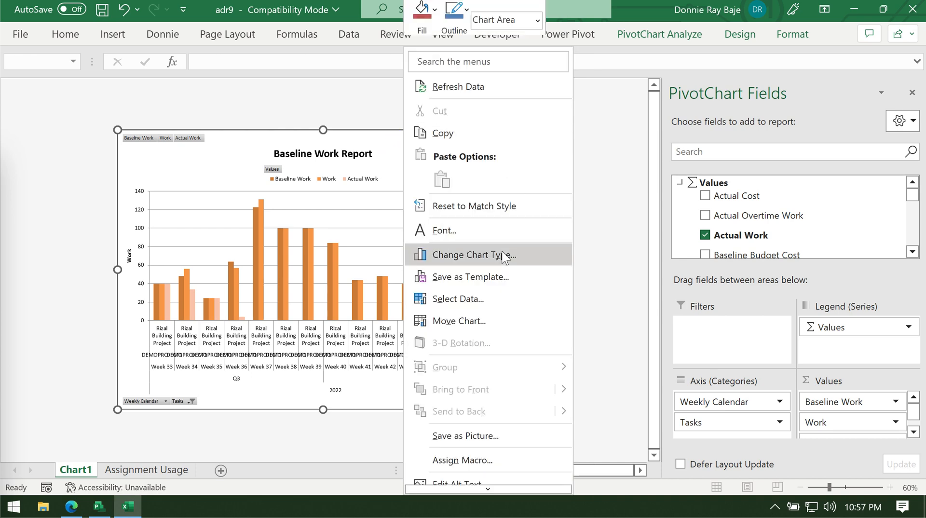
left_click(473, 255)
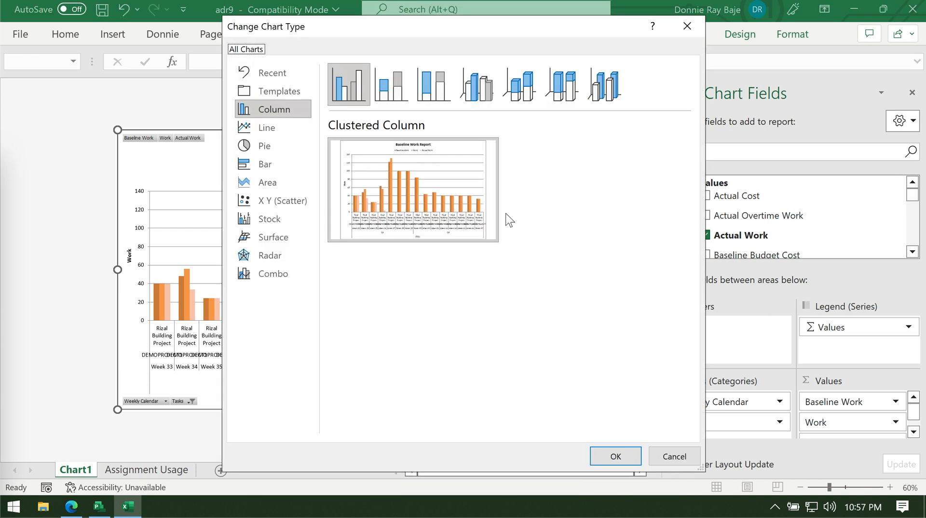
left_click(267, 128)
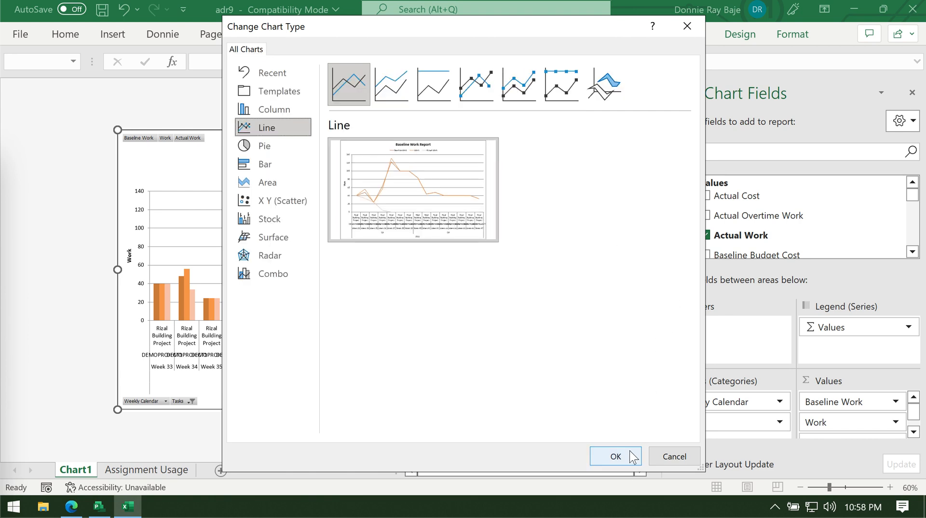
left_click(615, 456)
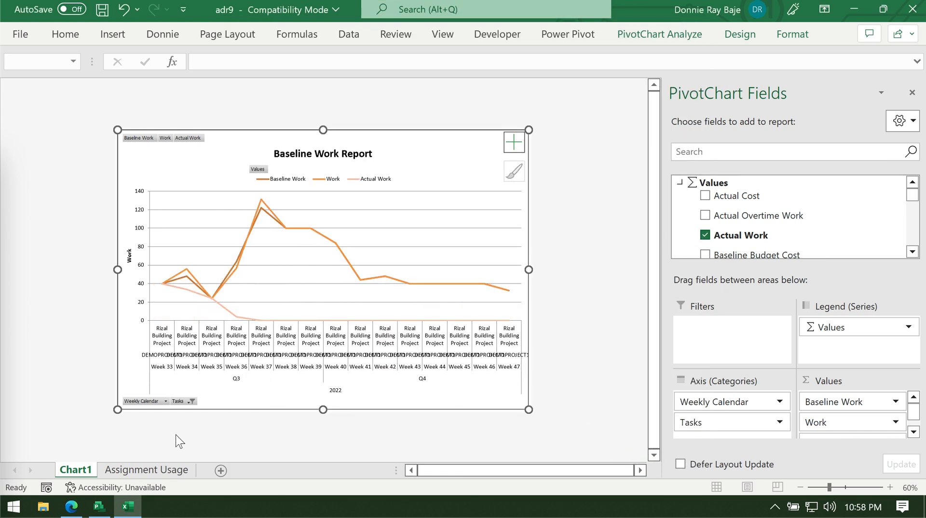
mouse_move(257, 180)
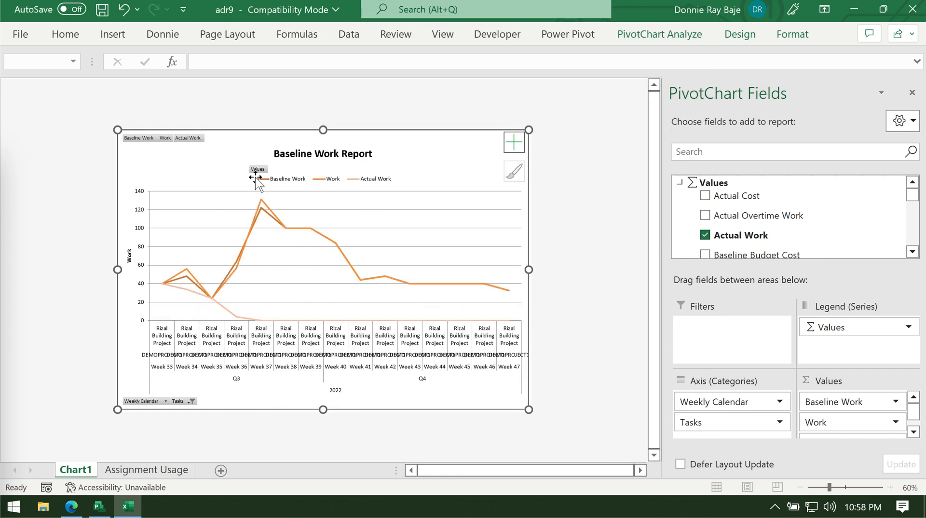
mouse_move(299, 185)
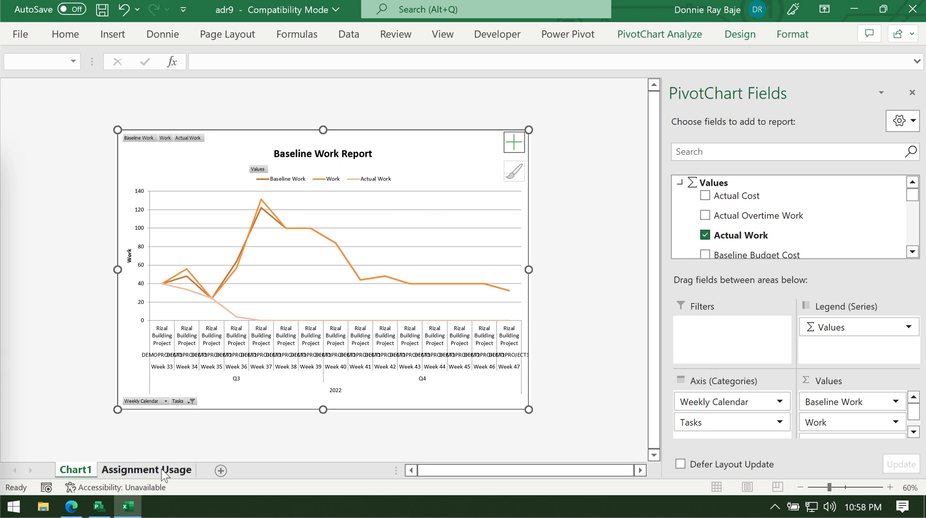
- On the Assignment Usage sheet, keep only Baseline Cumulative Work in the pivot values, removing Actual Work and Baseline Work
left_click(146, 470)
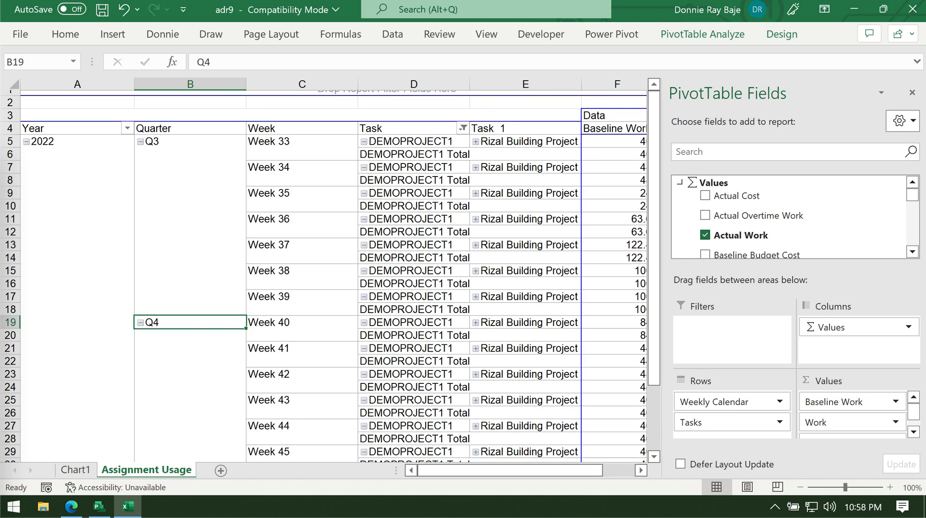
mouse_move(756, 215)
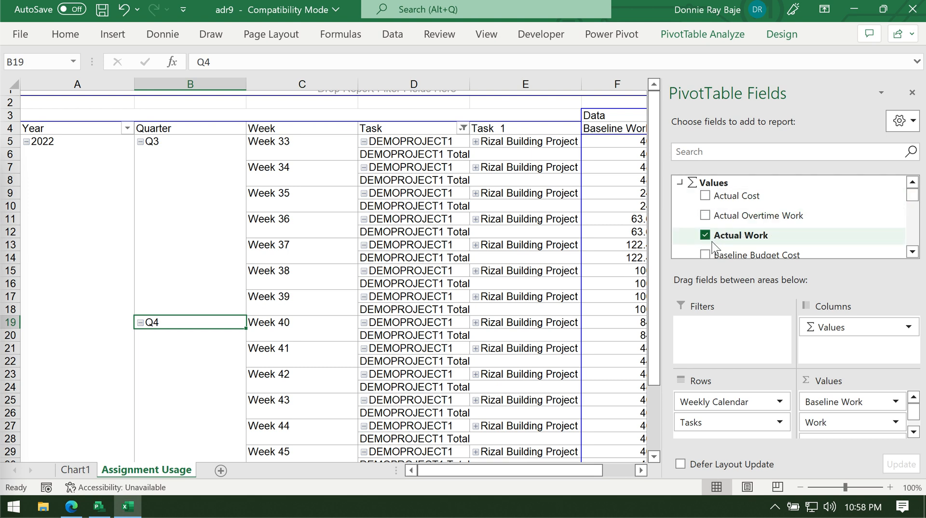
left_click(704, 236)
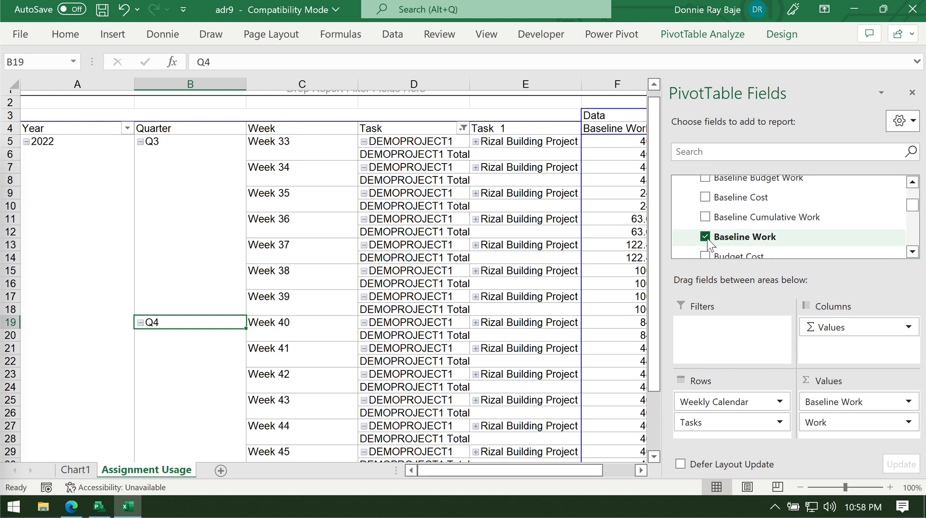
left_click(705, 237)
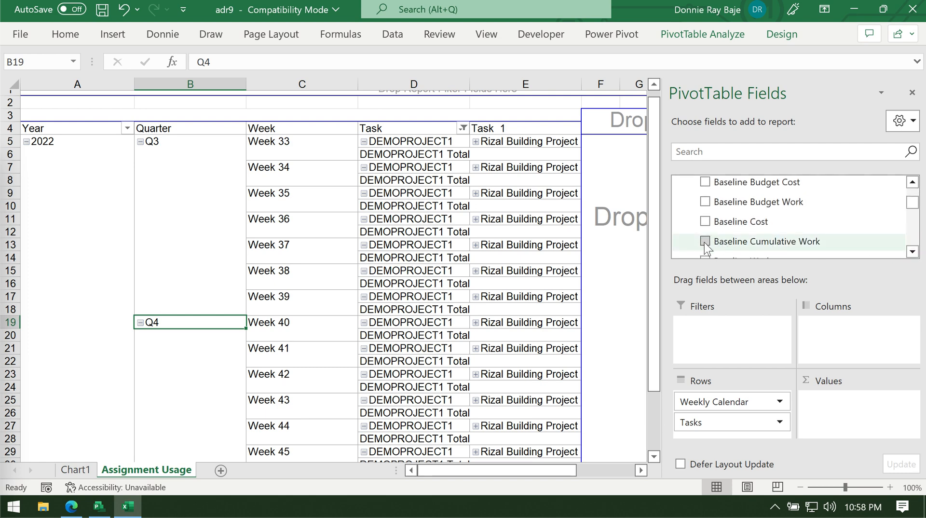
left_click(706, 241)
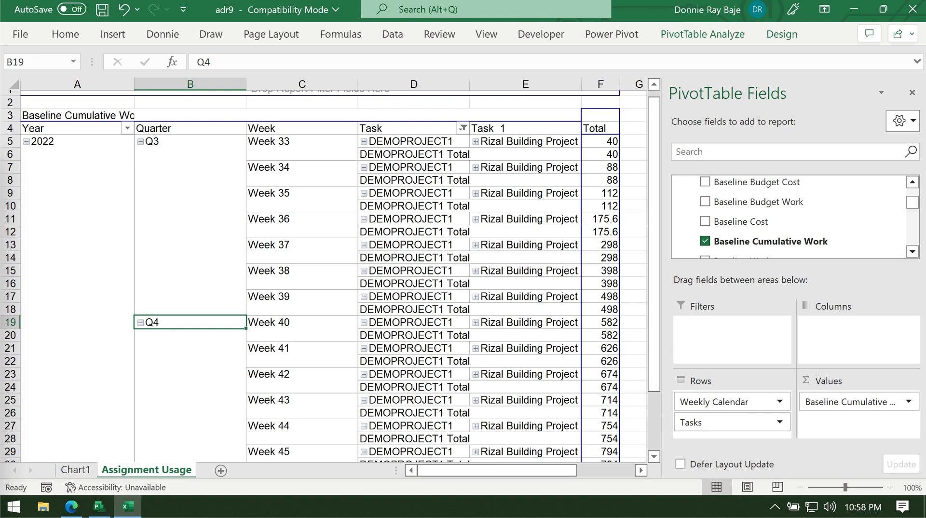
mouse_move(863, 506)
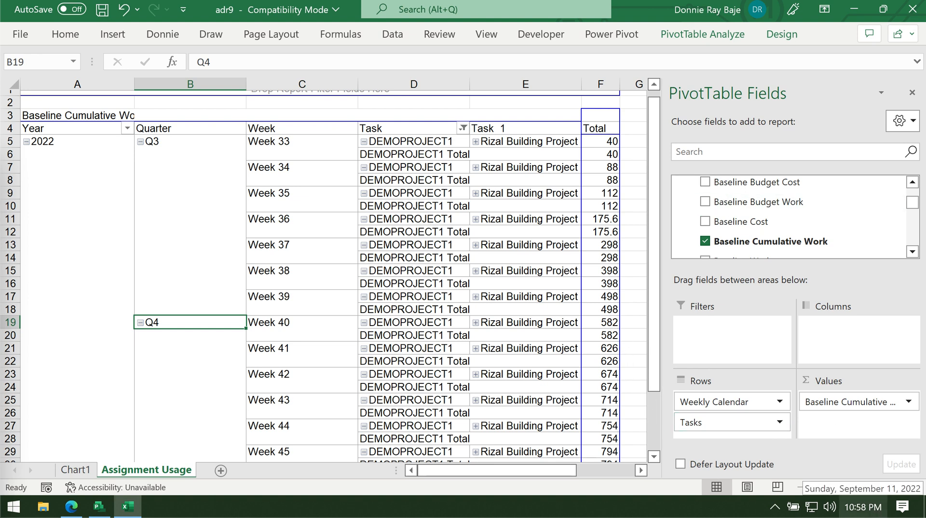
mouse_move(461, 306)
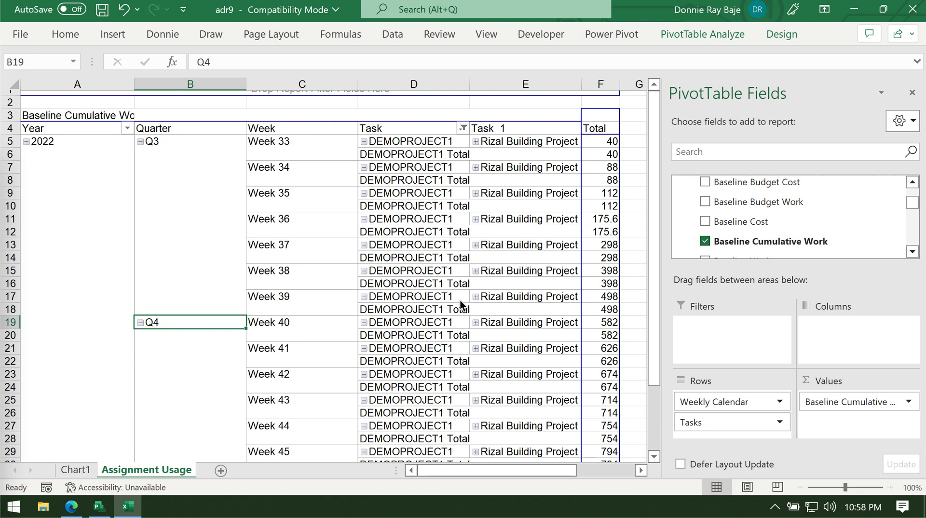
mouse_move(144, 267)
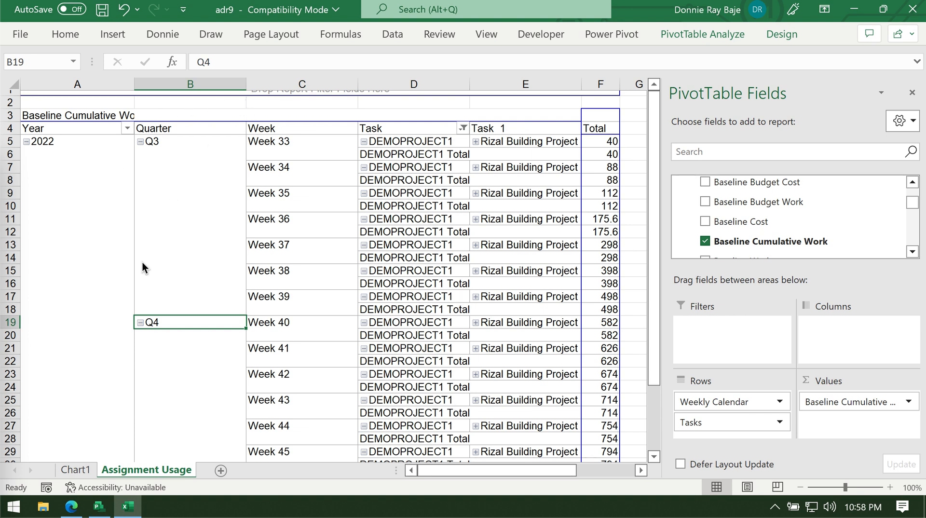
mouse_move(595, 198)
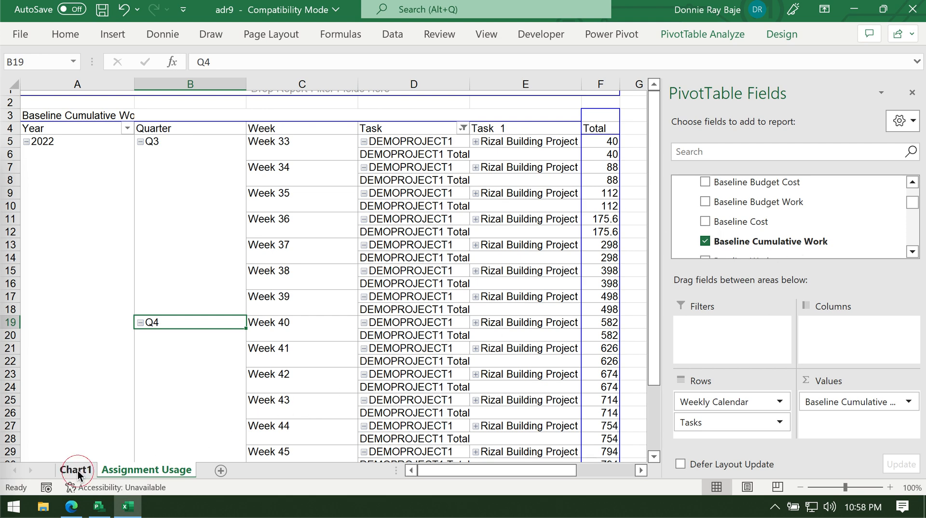
- Return to Chart1 and trace the single rising baseline cumulative work curve across weeks 33–47
left_click(75, 470)
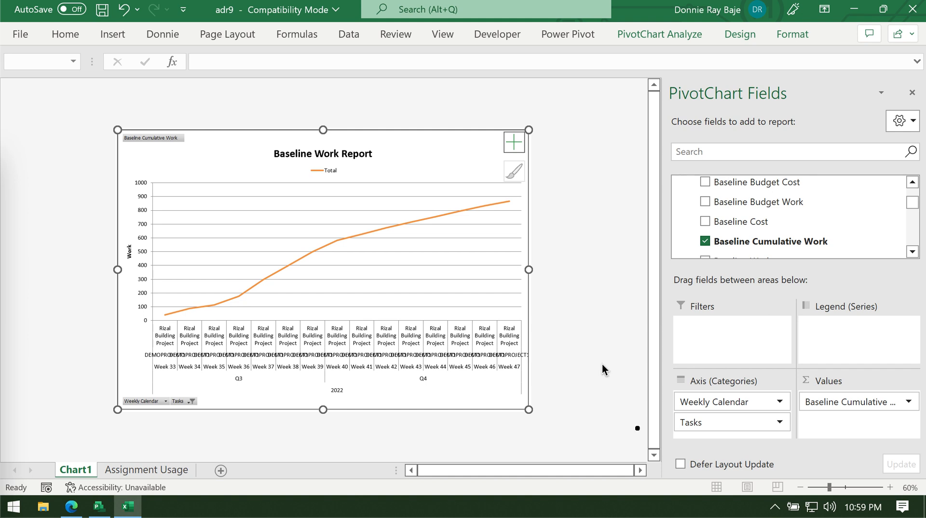
mouse_move(517, 202)
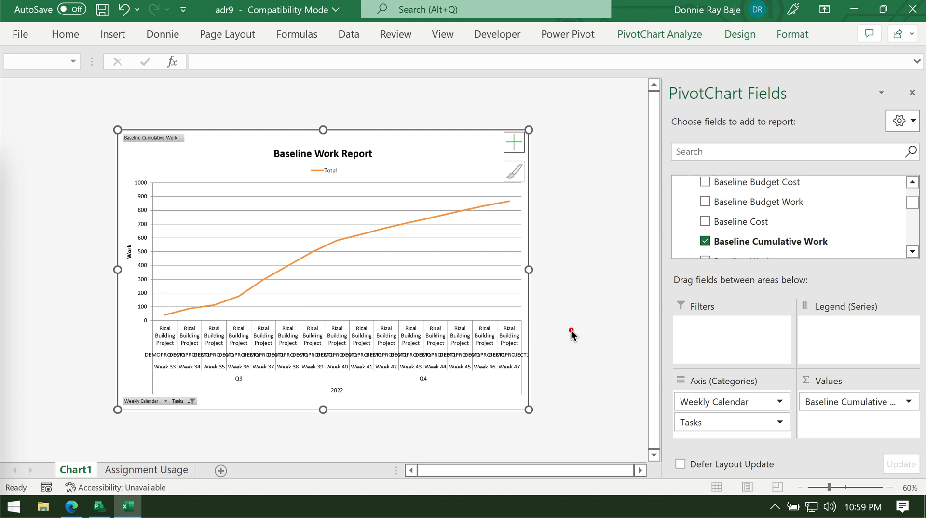
mouse_move(583, 306)
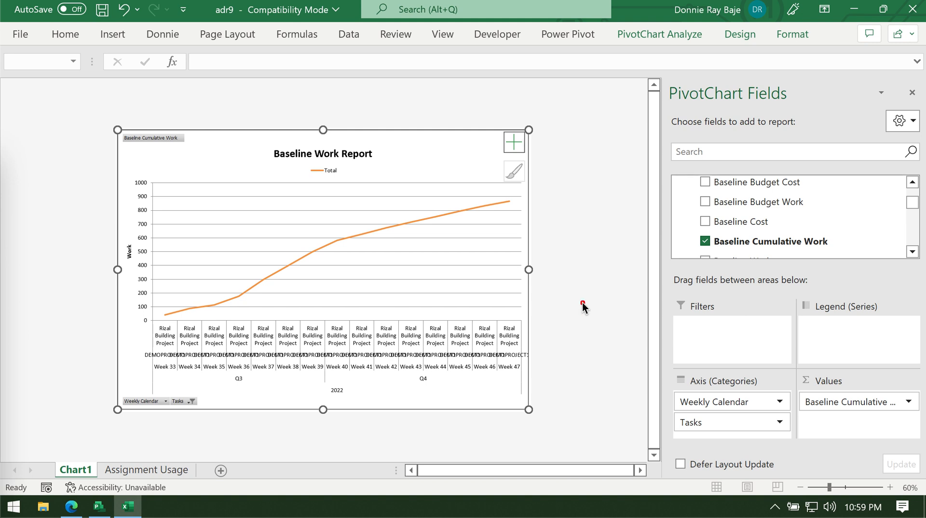
mouse_move(164, 325)
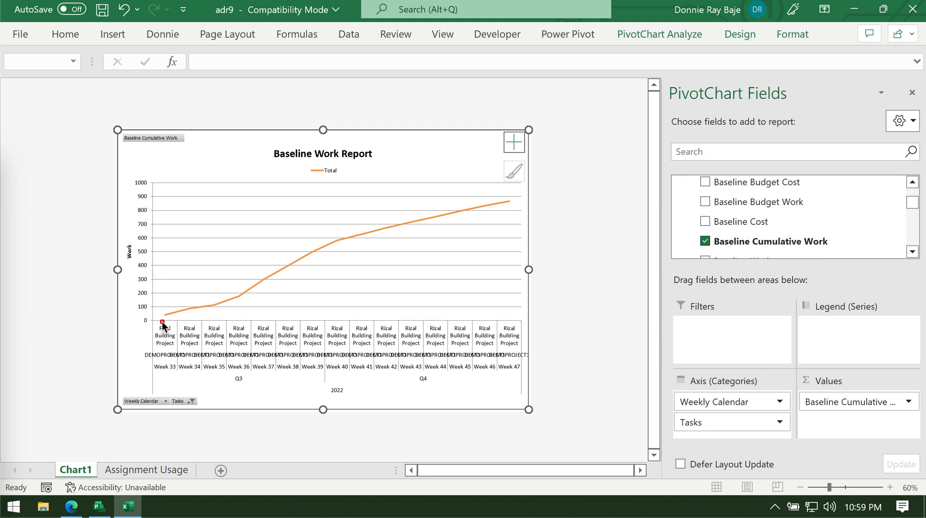
left_click_drag(159, 308, 251, 303)
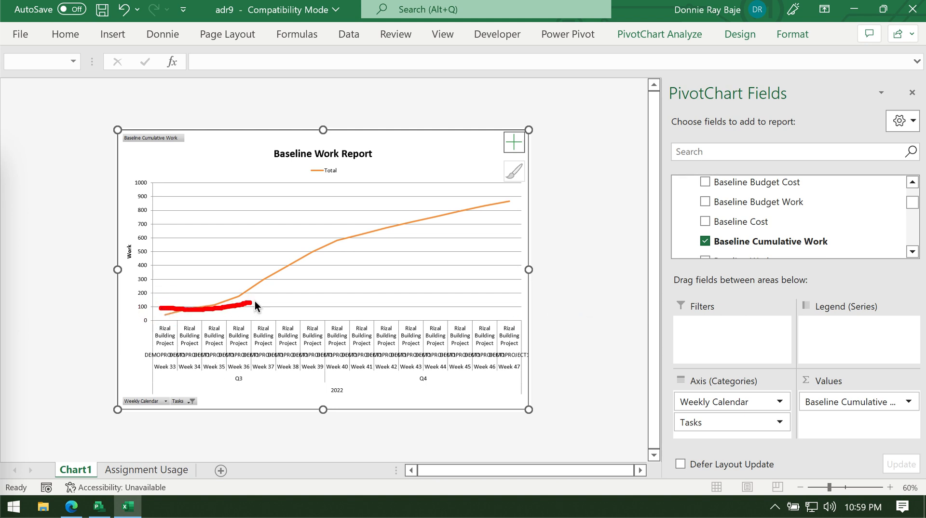
left_click_drag(253, 306, 501, 195)
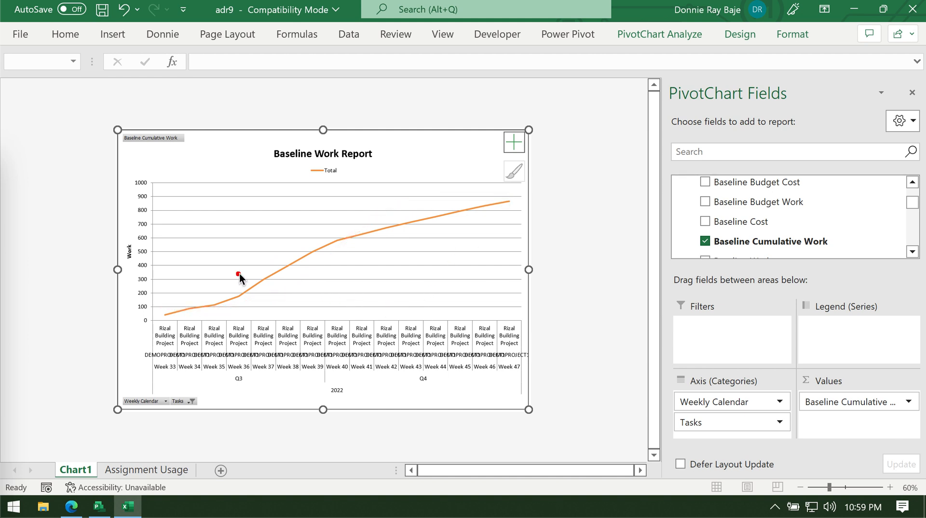
mouse_move(425, 309)
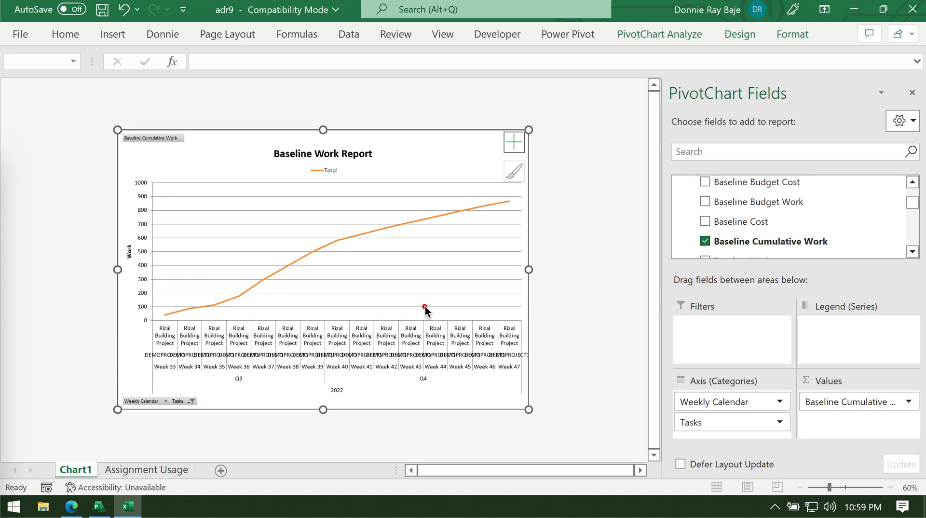